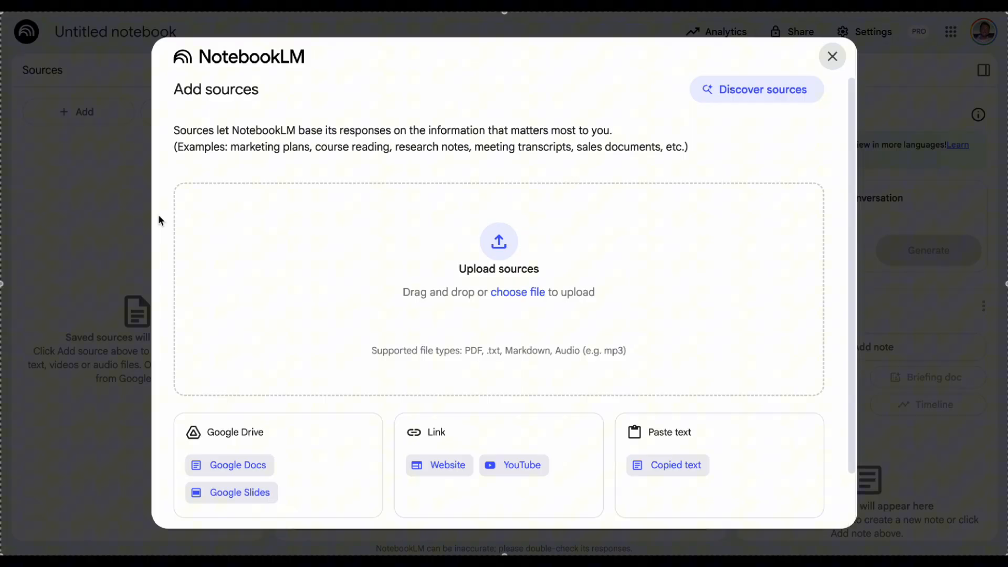
{"action": "mouse_move", "coordinate": [345, 248]}
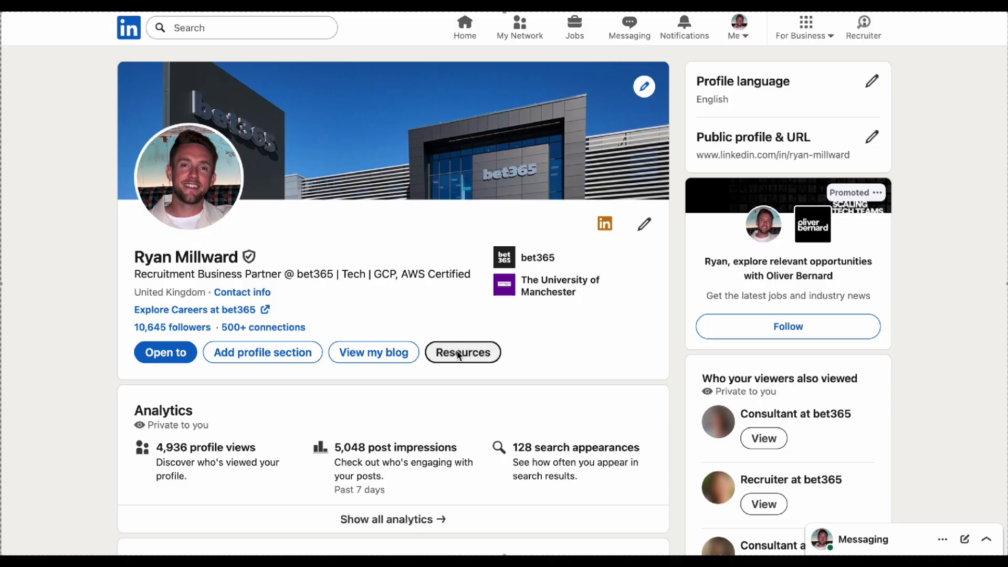
Reveal the extra options on the LinkedIn profile page.
{"action": "left_click", "coordinate": [462, 353]}
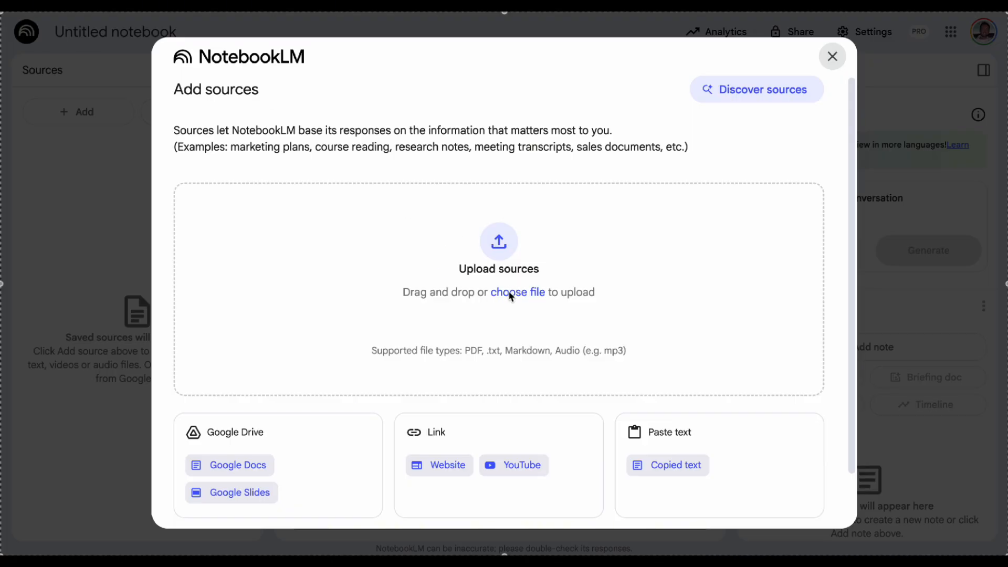
Upload the CV, cover letter and LinkedIn Profile PDFs from the Desktop as notebook sources.
{"action": "left_click", "coordinate": [517, 292]}
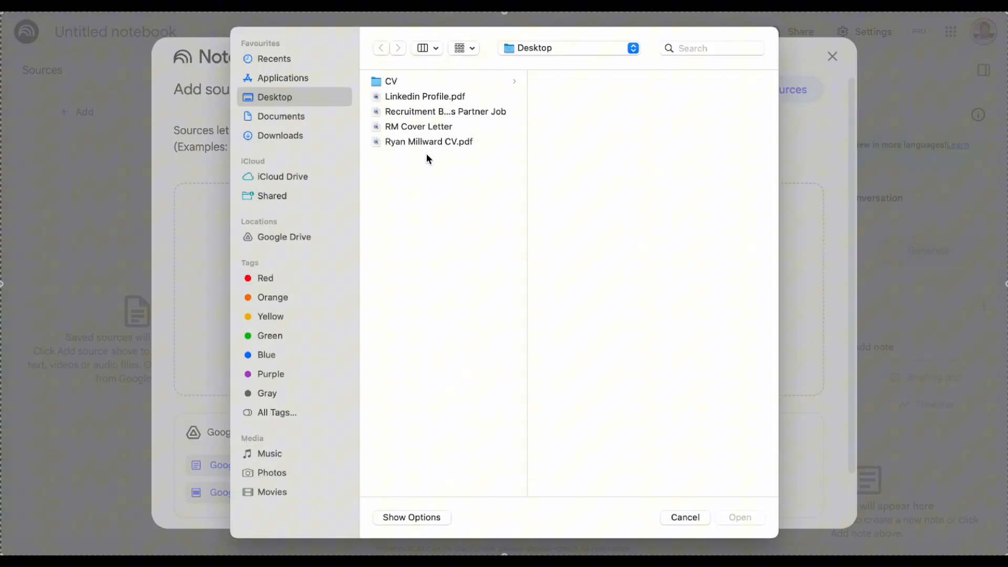
{"action": "left_click", "coordinate": [429, 142]}
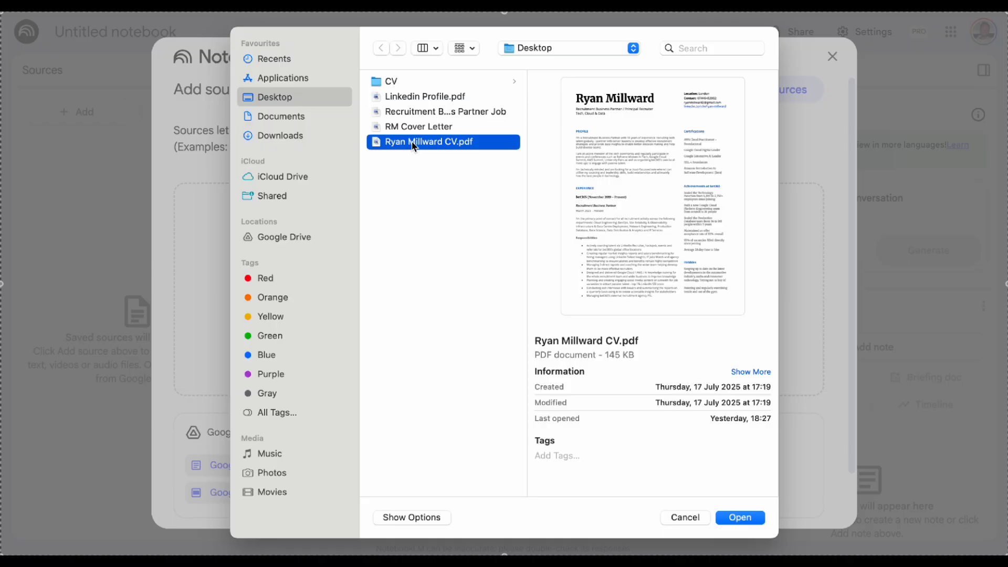
{"action": "left_click", "coordinate": [419, 126]}
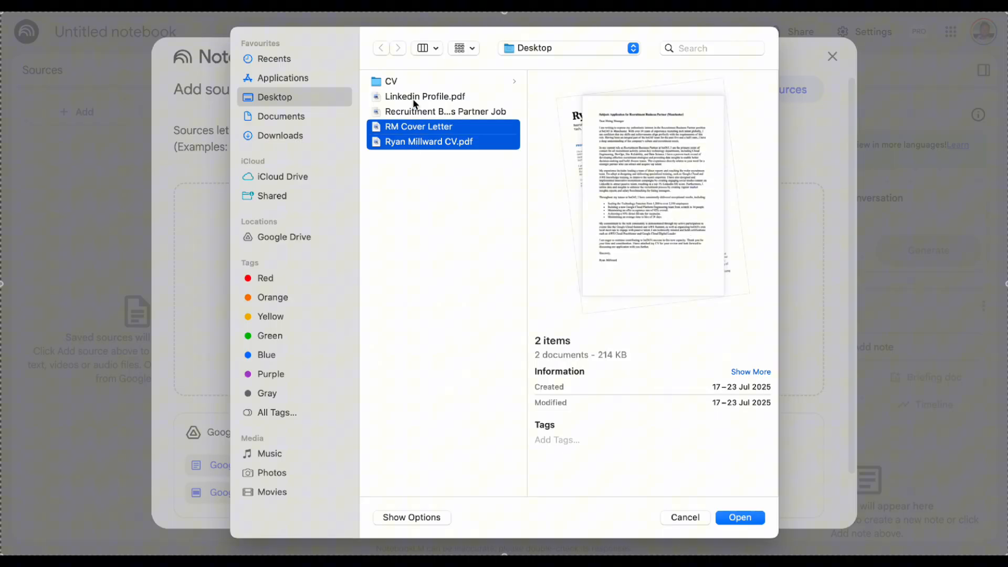
{"action": "left_click", "coordinate": [424, 96]}
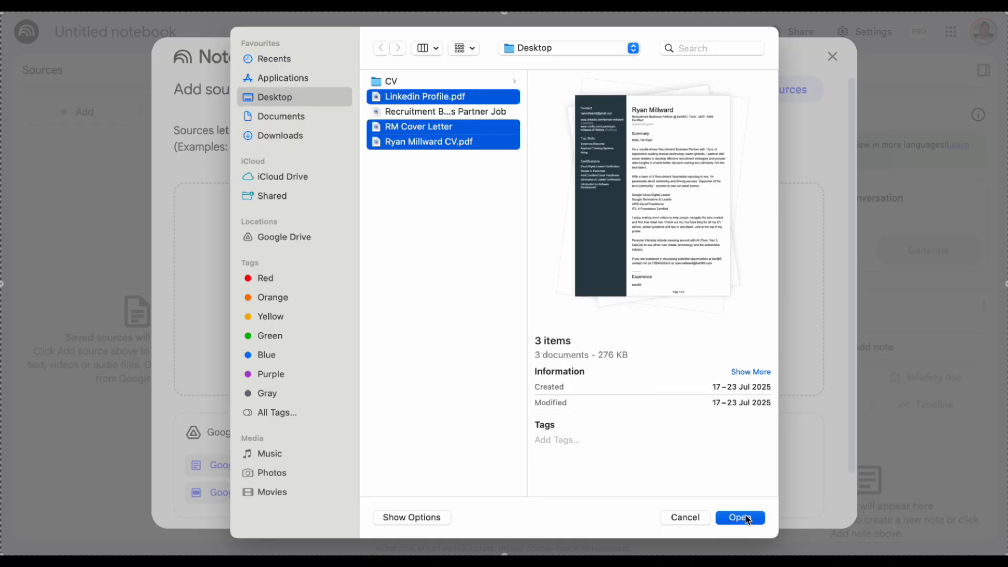
{"action": "left_click", "coordinate": [740, 517]}
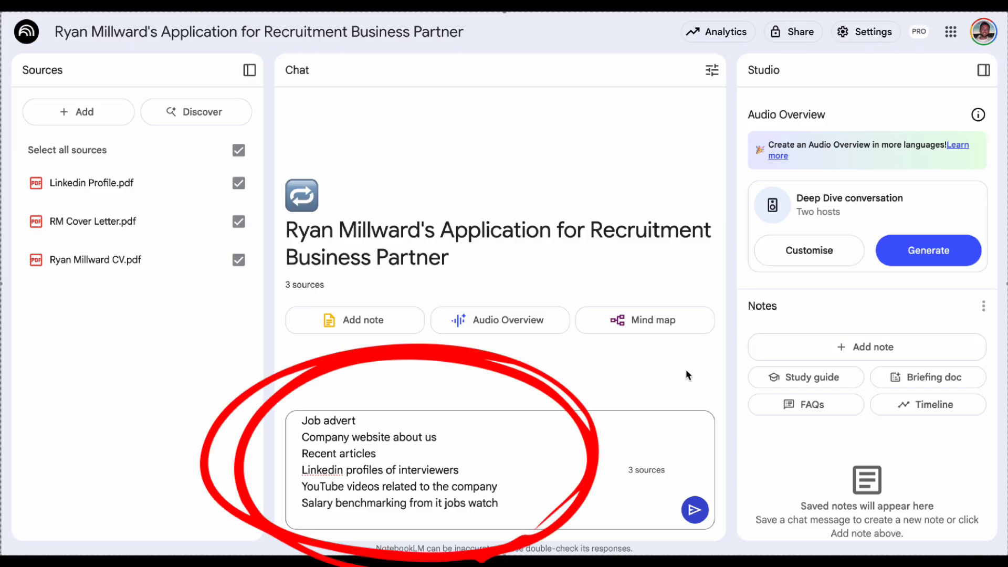
{"action": "mouse_move", "coordinate": [525, 390]}
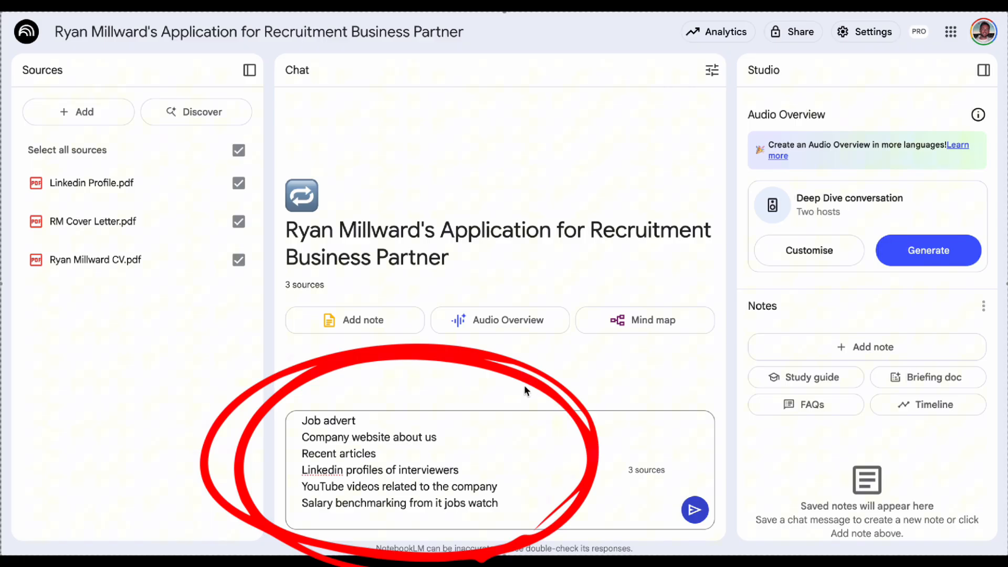
{"action": "mouse_move", "coordinate": [485, 430]}
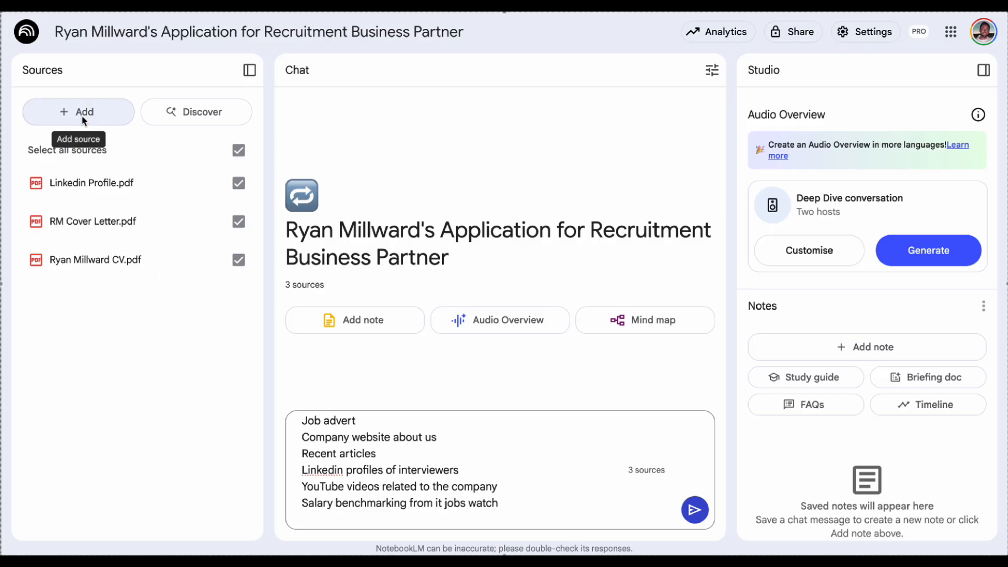
Start adding a new source and choose the Website link option.
{"action": "left_click", "coordinate": [78, 112]}
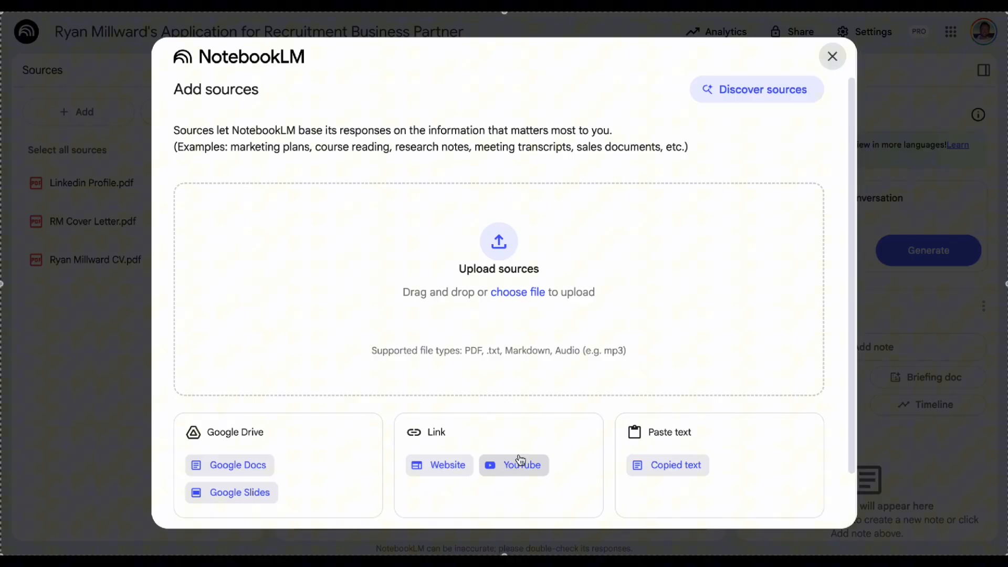
{"action": "mouse_move", "coordinate": [684, 490]}
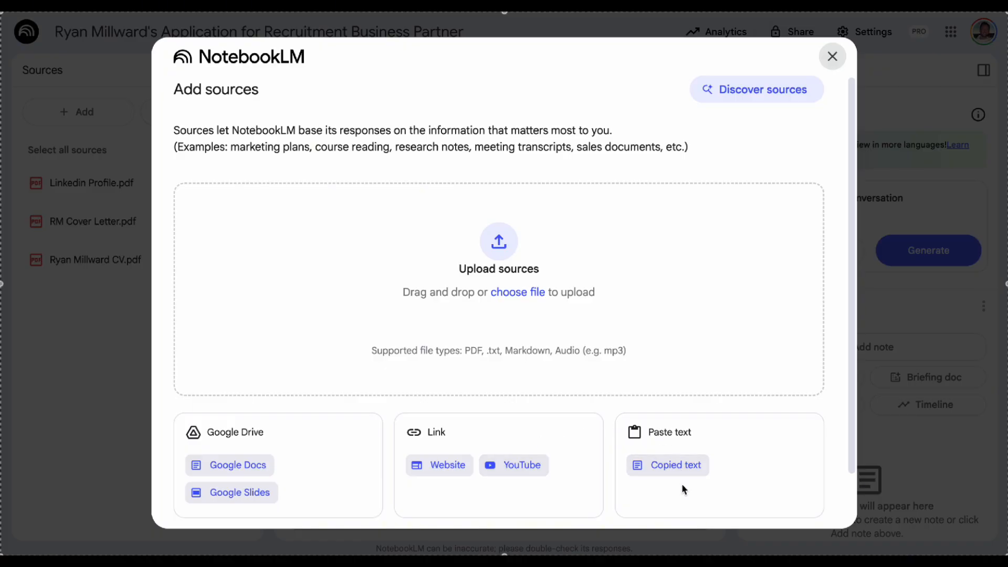
{"action": "mouse_move", "coordinate": [391, 496]}
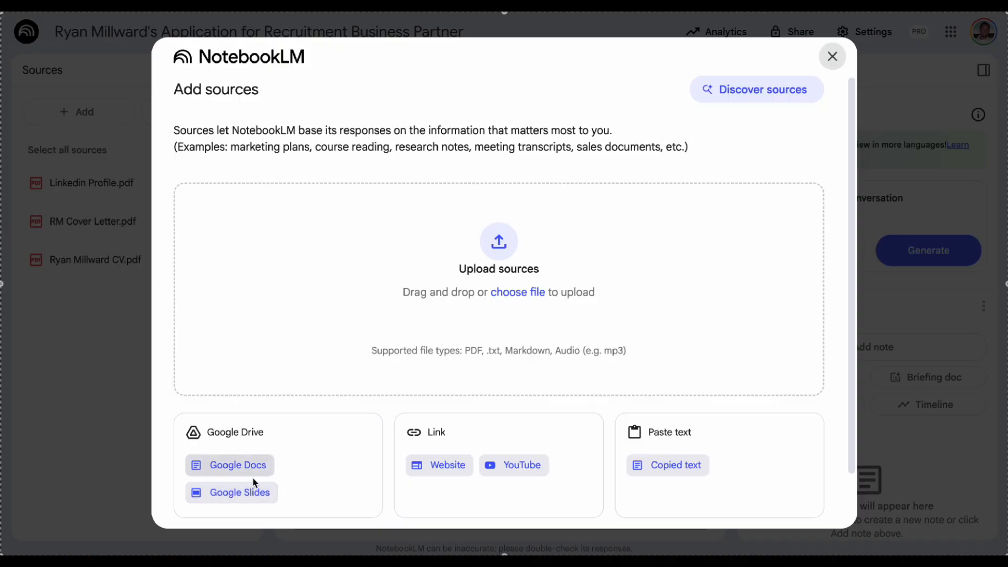
{"action": "mouse_move", "coordinate": [448, 465]}
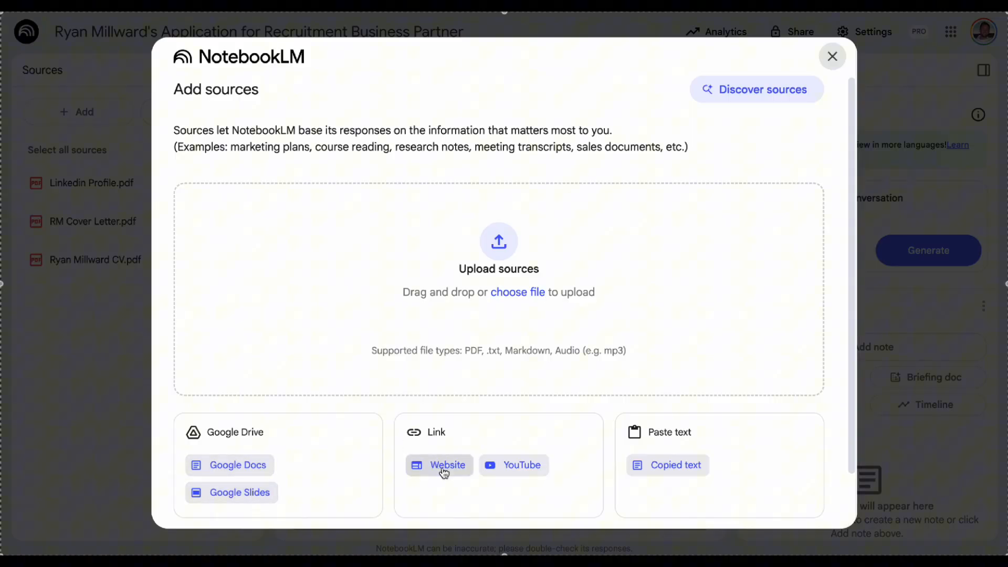
{"action": "left_click", "coordinate": [448, 465]}
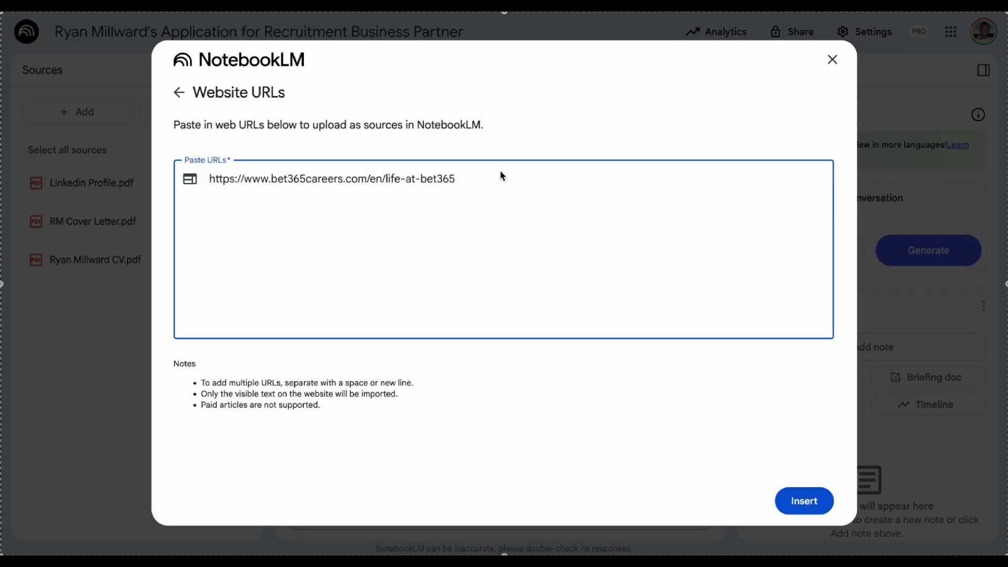
Insert the bet365 careers page, the YouTube video and the itjobswatch recruitment consultant page as sources.
{"action": "type", "text": "https://www.youtube.com/watch?v=udhfxVoroB8"}
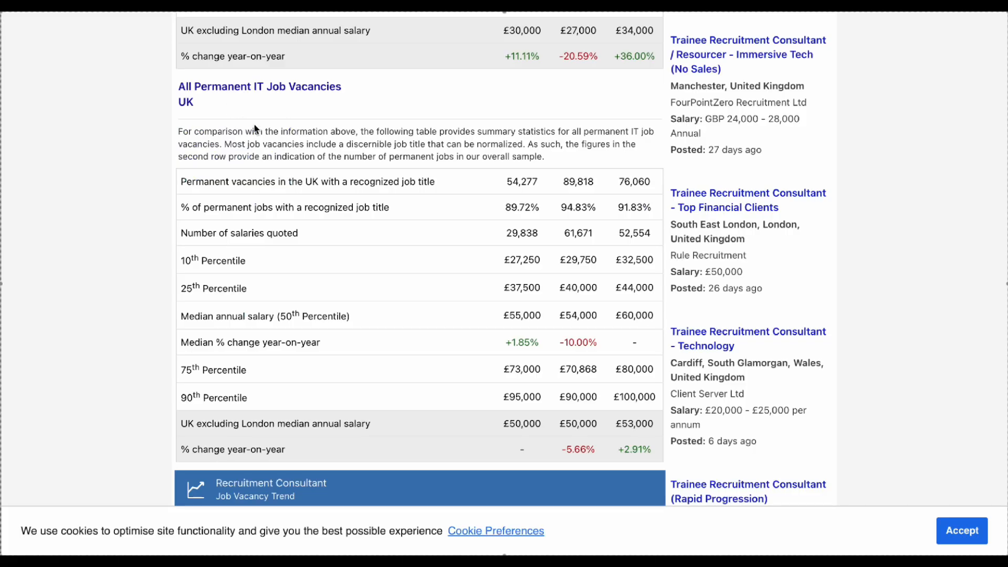
{"action": "scroll", "scroll_direction": "down", "scroll_amount": 3}
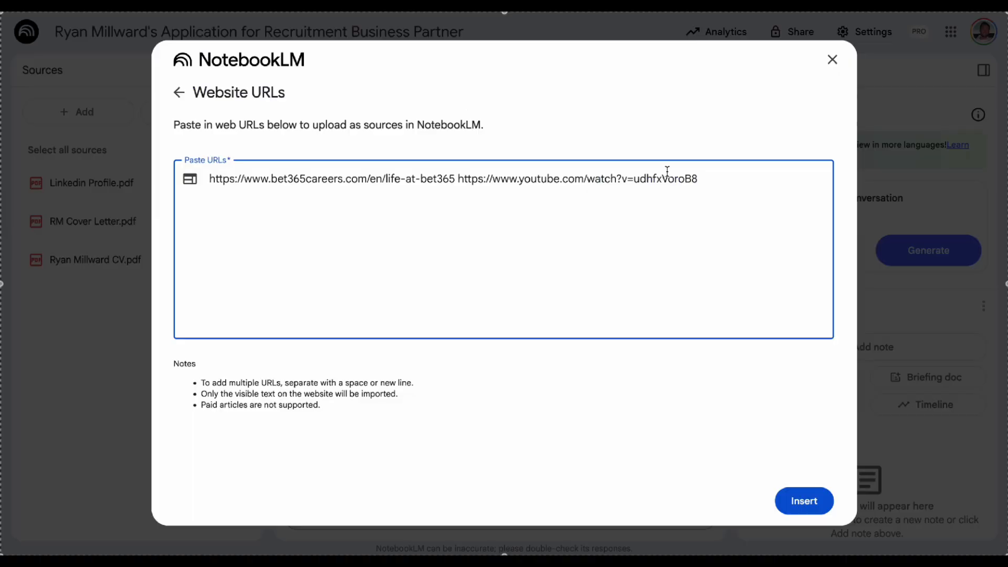
{"action": "type", "text": "https://www.itjobswatch.co.uk/jobs/uk/recruitment%20consultant.do"}
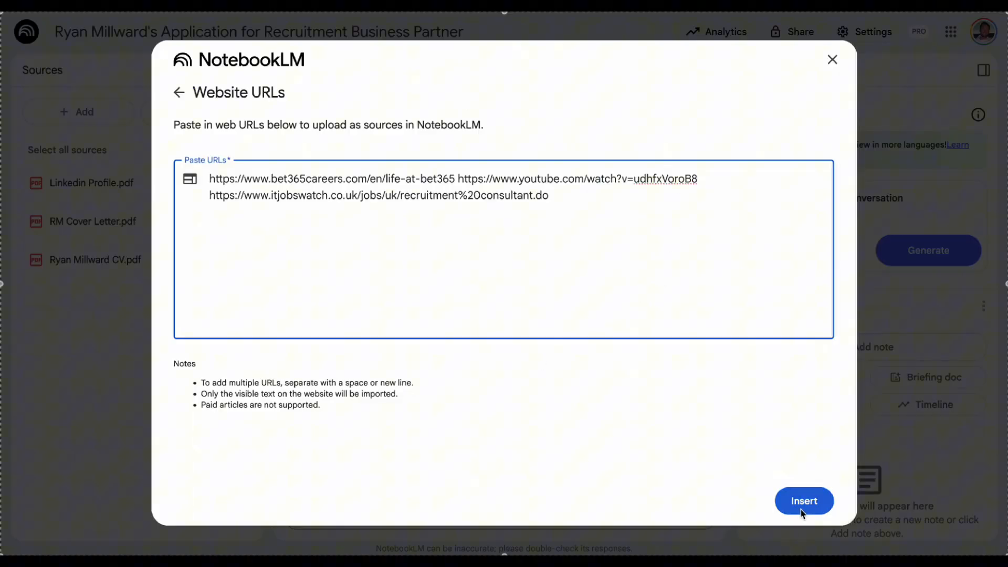
{"action": "left_click", "coordinate": [803, 501]}
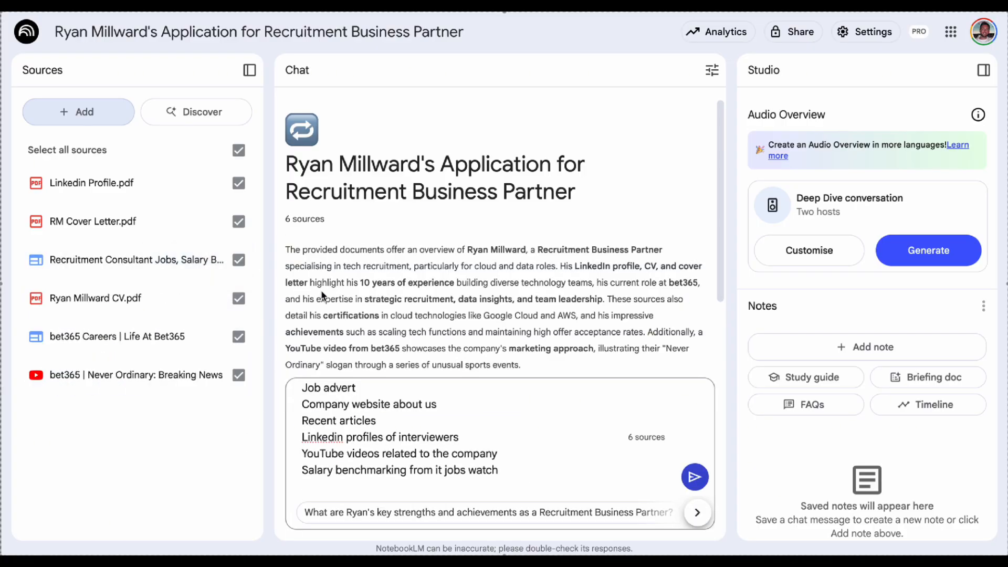
{"action": "mouse_move", "coordinate": [371, 234]}
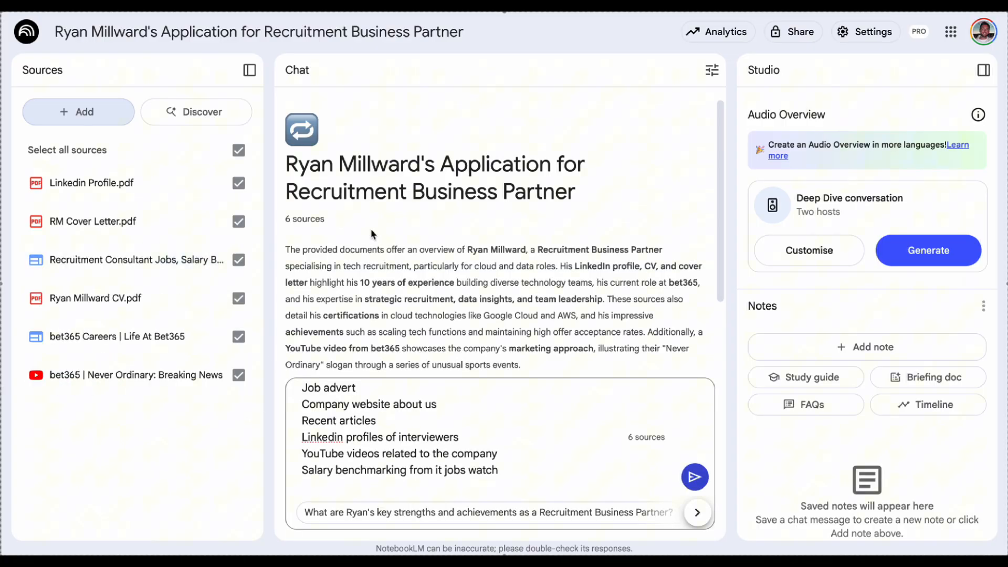
{"action": "mouse_move", "coordinate": [451, 249]}
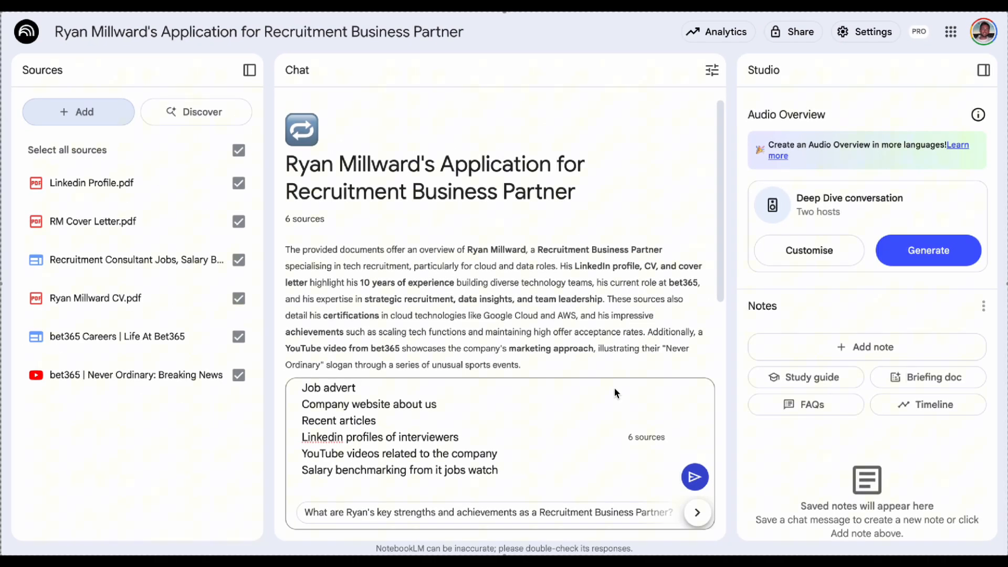
{"action": "mouse_move", "coordinate": [571, 297]}
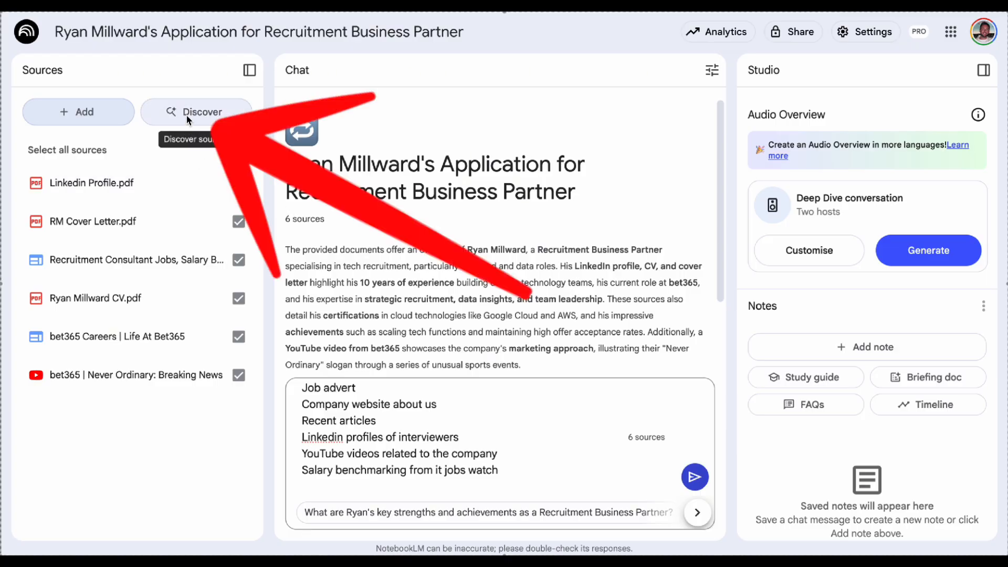
Discover new sources with the query 'news about bet365'.
{"action": "left_click", "coordinate": [197, 111]}
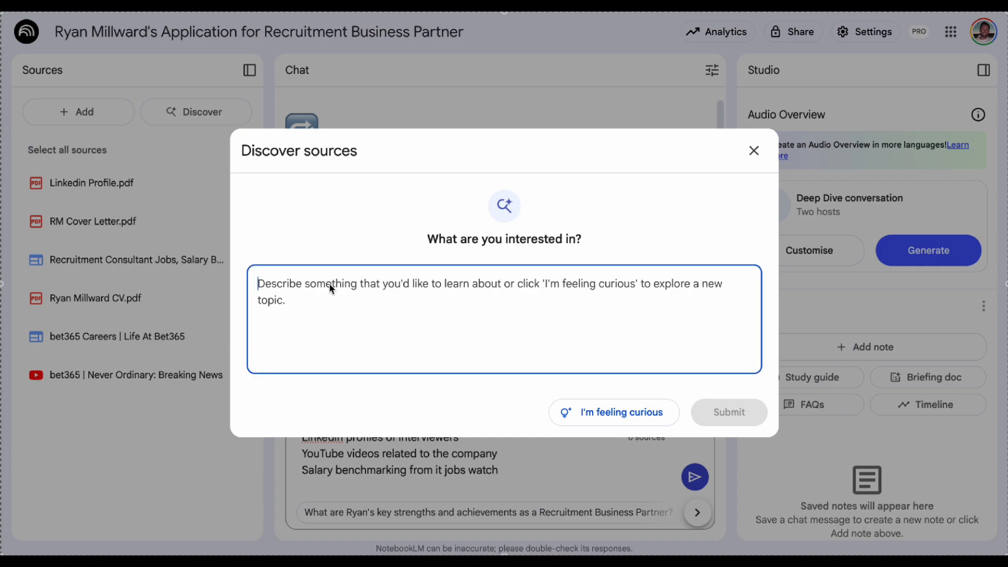
{"action": "type", "text": "news abuit"}
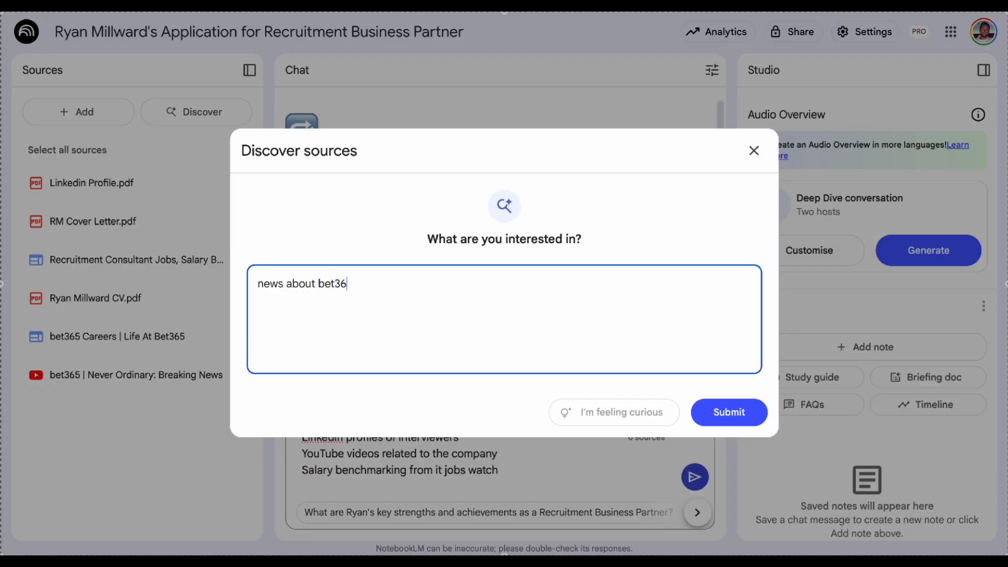
{"action": "left_click", "coordinate": [728, 411]}
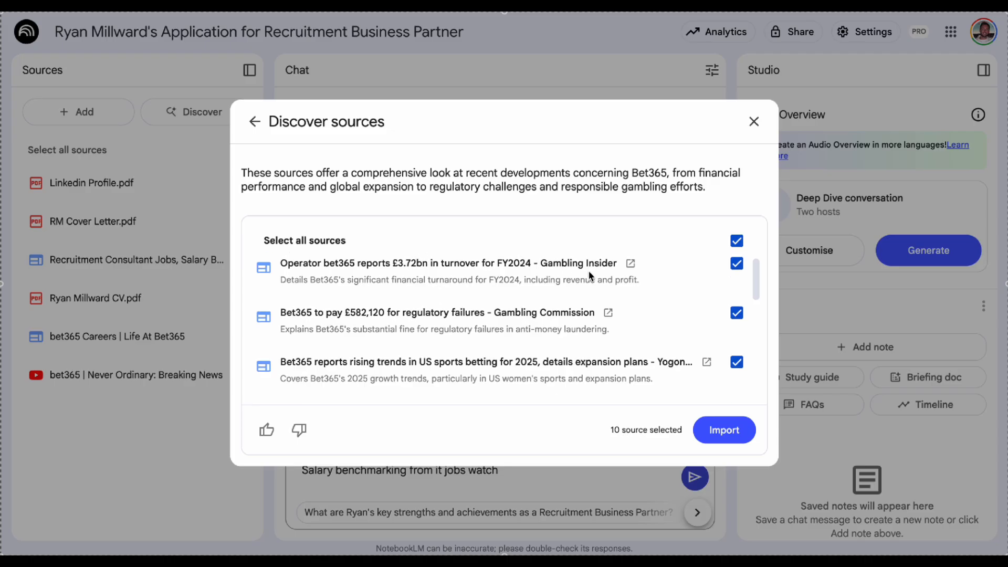
Review the suggested results and import all ten bet365 news articles.
{"action": "scroll", "scroll_direction": "down", "scroll_amount": 3}
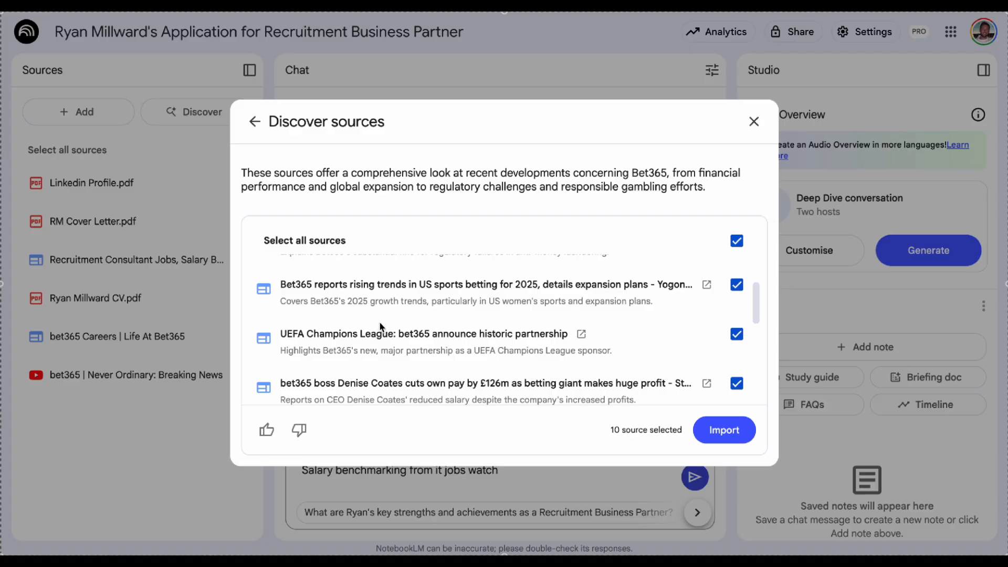
{"action": "scroll", "scroll_direction": "down", "scroll_amount": 3}
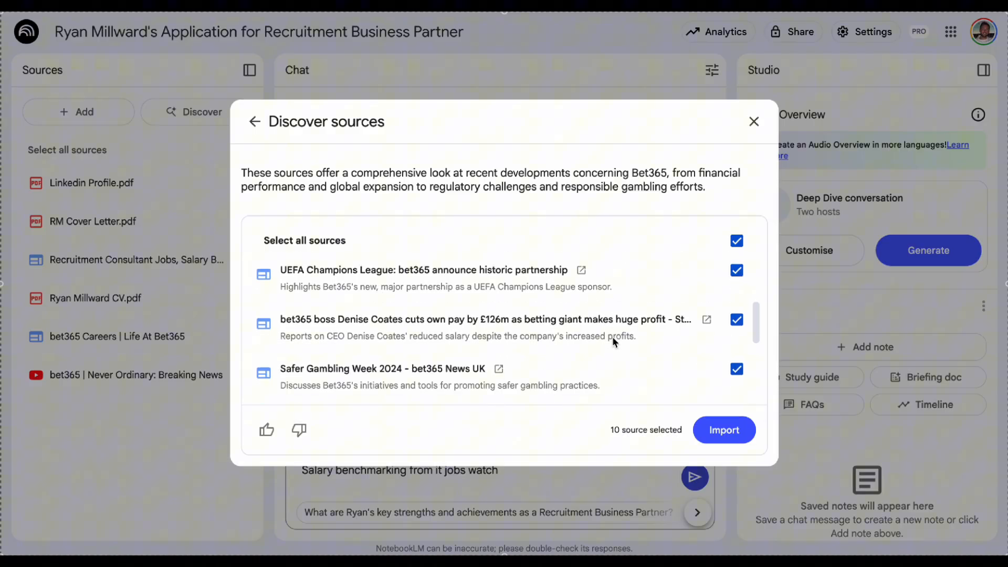
{"action": "left_click", "coordinate": [722, 429]}
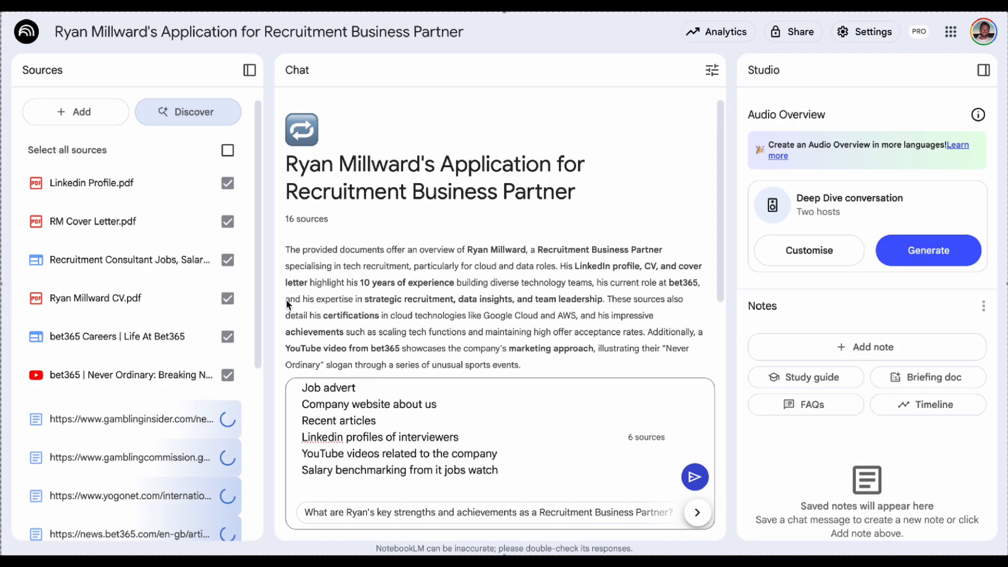
Scroll the Sources panel while the ten imported articles finish loading.
{"action": "scroll", "scroll_direction": "down", "scroll_amount": 3}
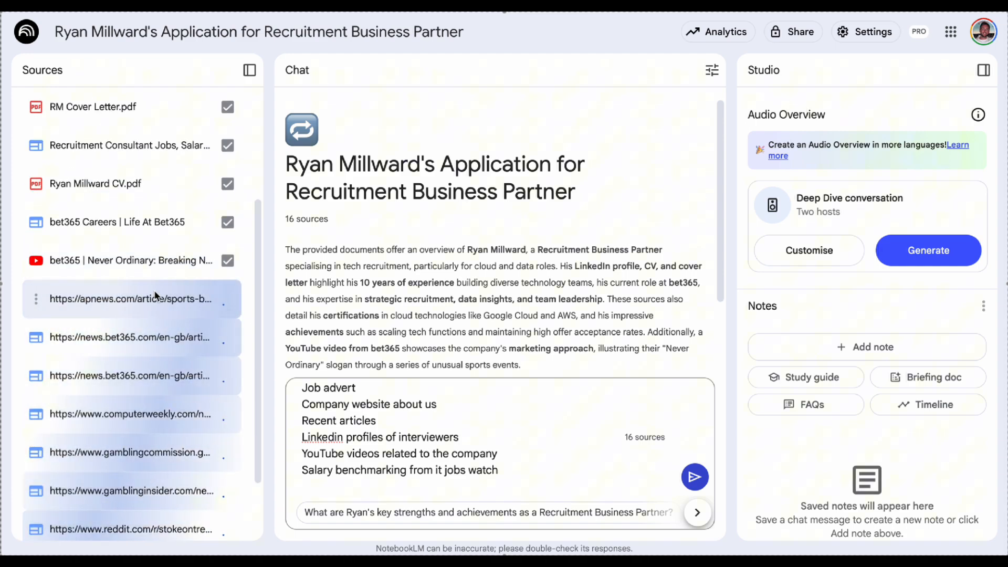
{"action": "scroll", "scroll_direction": "down", "scroll_amount": 3}
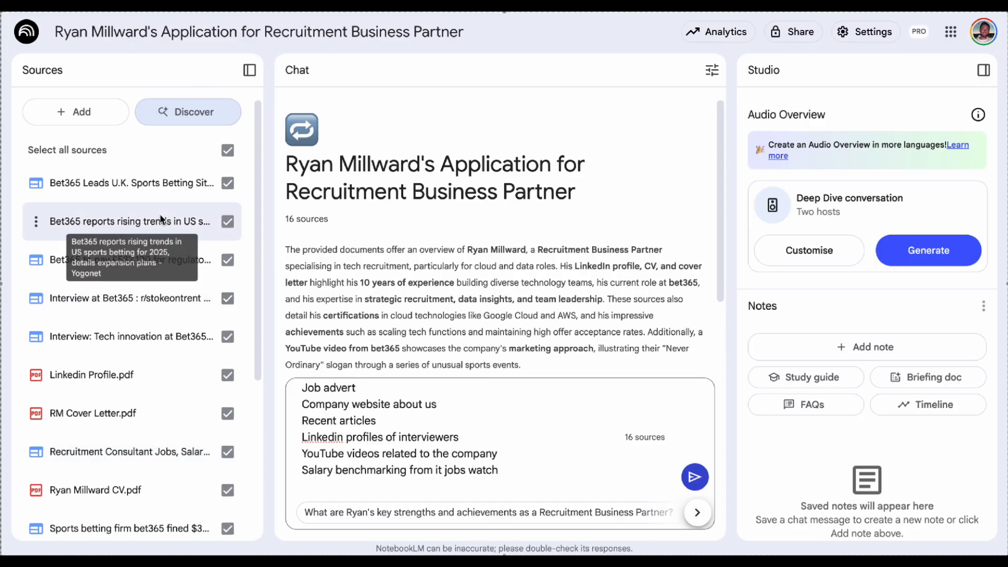
{"action": "mouse_move", "coordinate": [448, 142]}
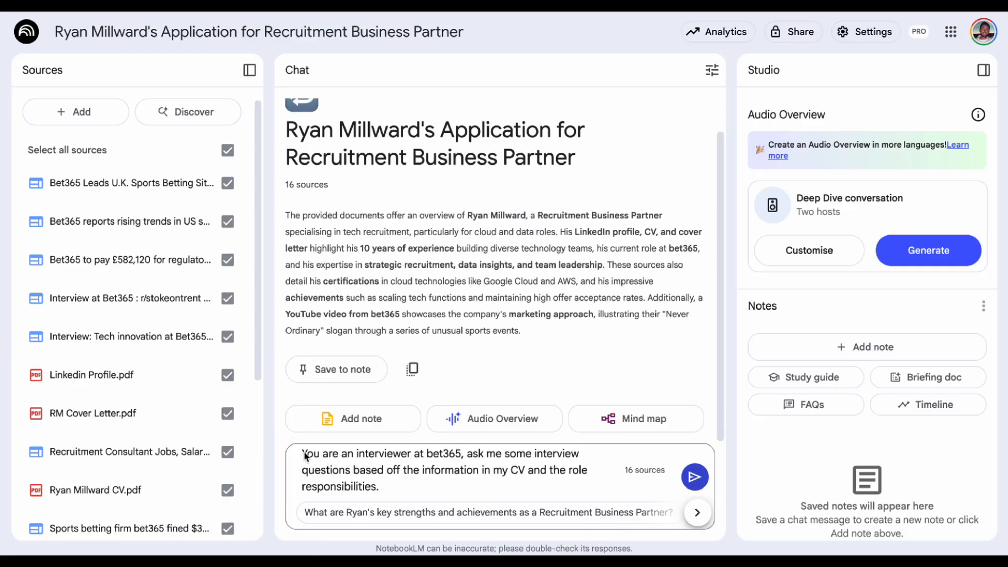
{"action": "mouse_move", "coordinate": [402, 496]}
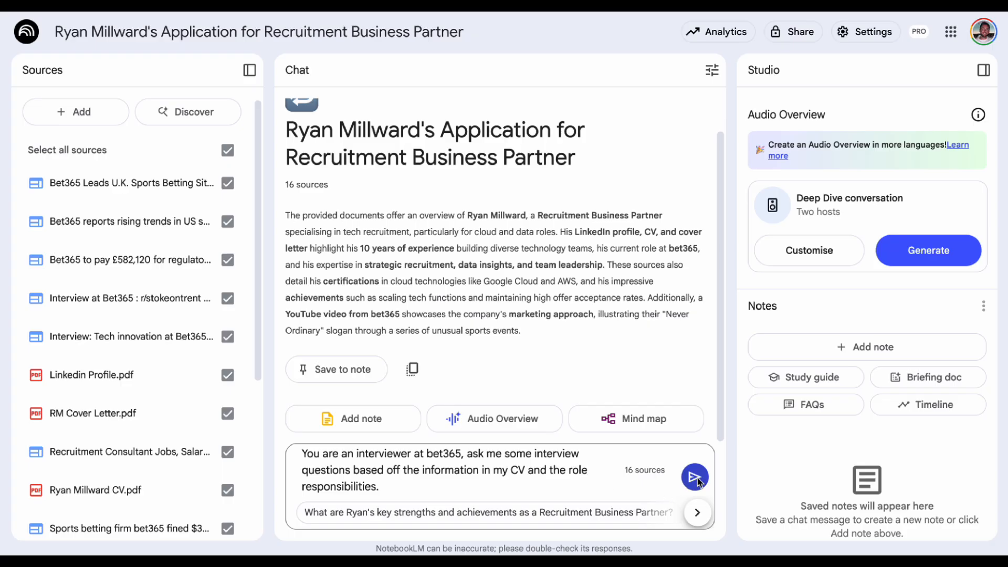
Send the interviewer prompt and read through the generated bet365 interview questions.
{"action": "left_click", "coordinate": [694, 477]}
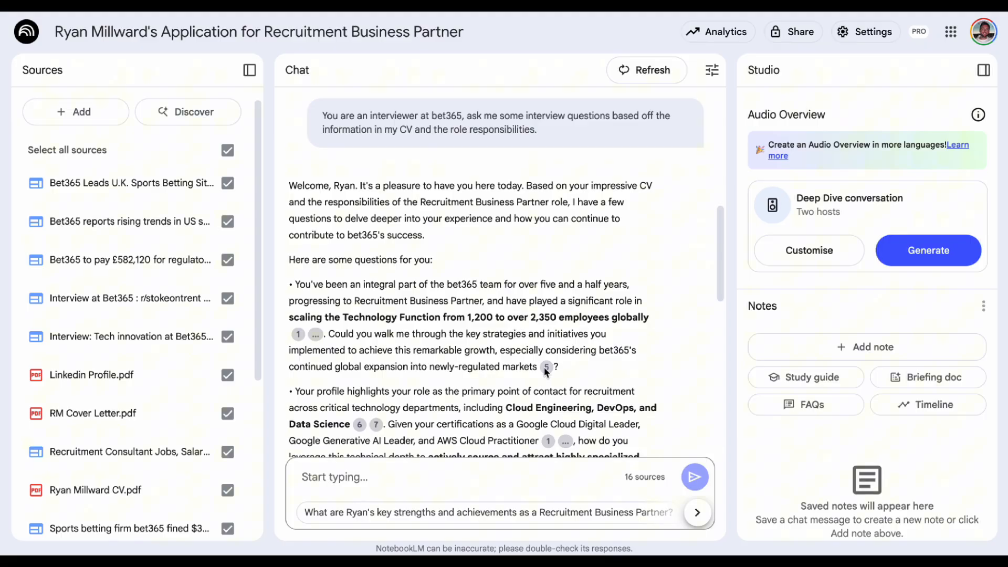
{"action": "left_click", "coordinate": [546, 367]}
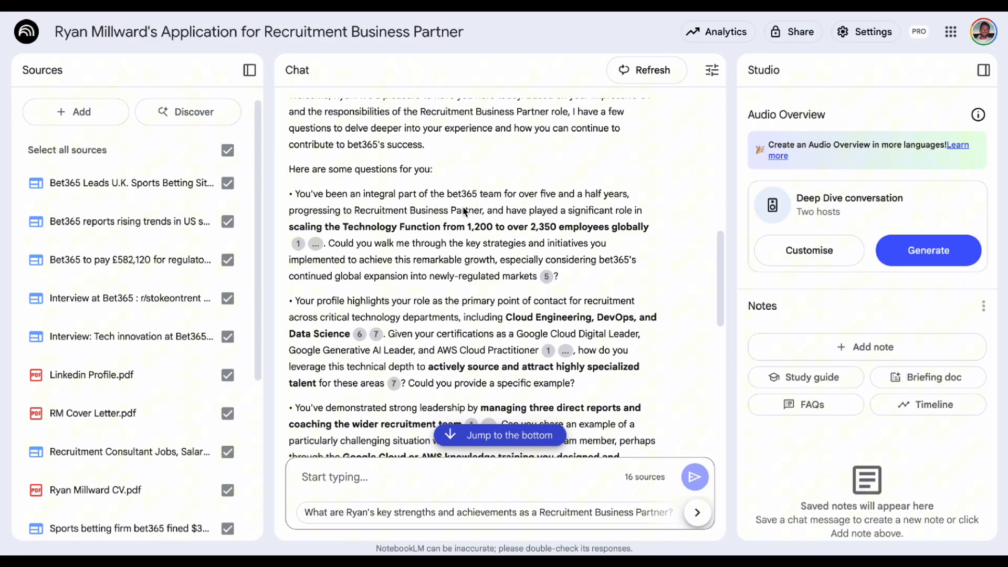
{"action": "scroll", "scroll_direction": "down", "scroll_amount": 3}
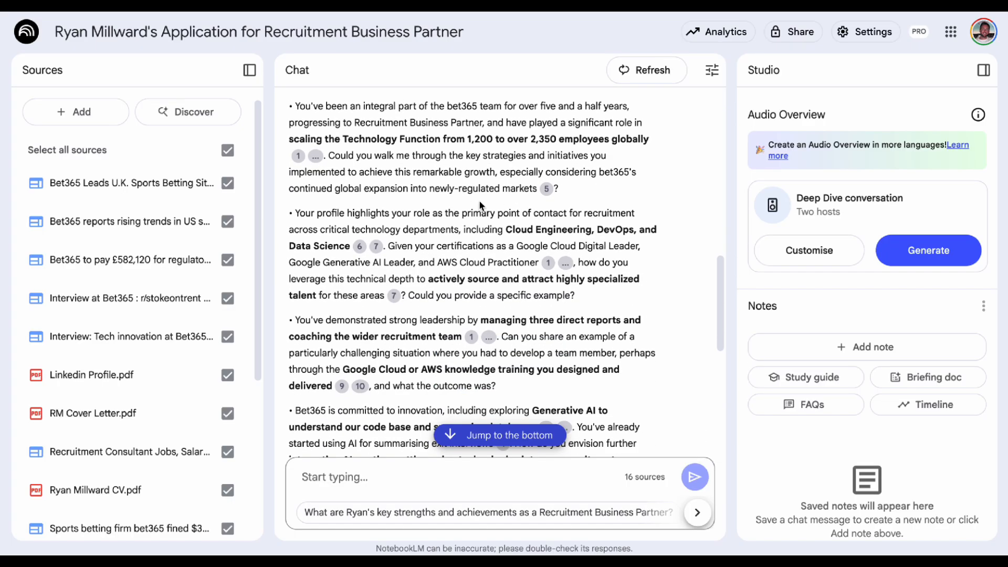
{"action": "scroll", "scroll_direction": "down", "scroll_amount": 3}
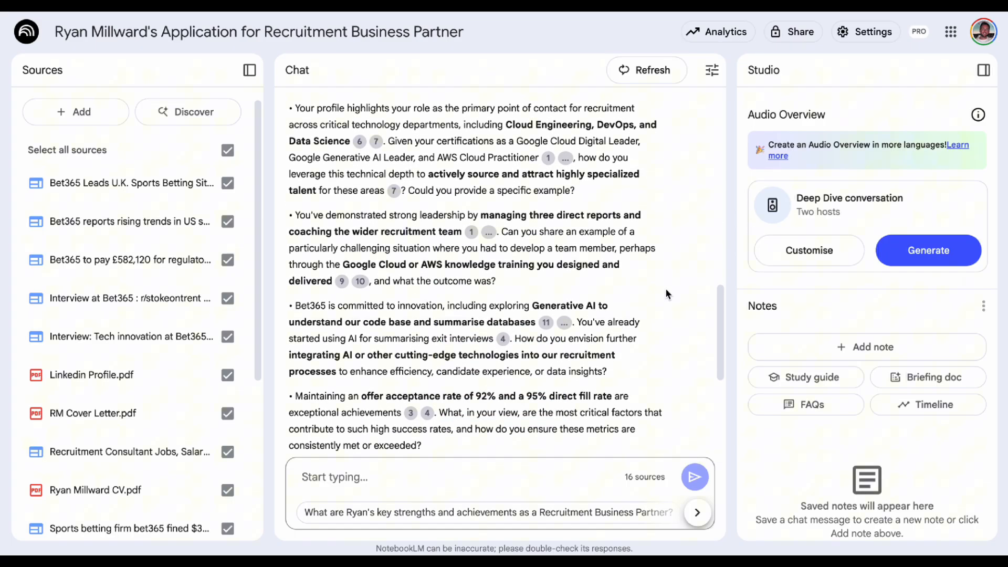
Draft the follow-up 'How does my experience align with the requirements for this role?'.
{"action": "type", "text": "How does my experience align with the requirements for this role?"}
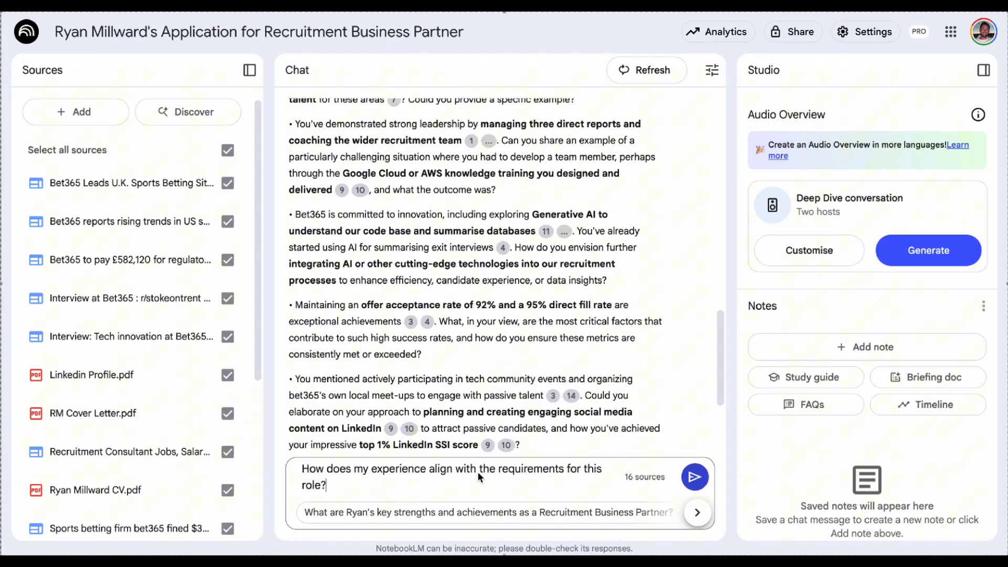
Send the experience-alignment question, read the answer, and draft the interview preparation document request.
{"action": "left_click", "coordinate": [693, 476]}
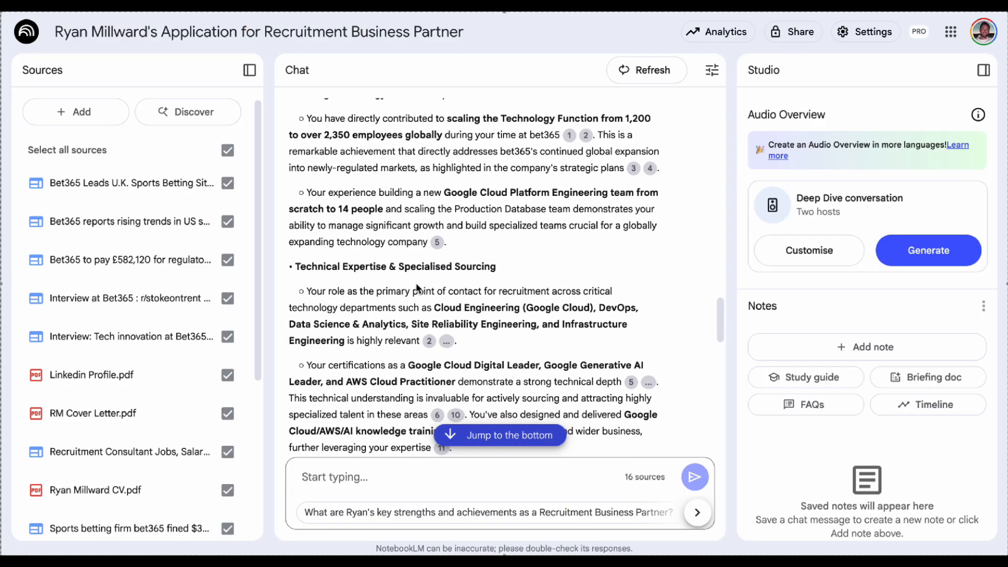
{"action": "scroll", "scroll_direction": "down", "scroll_amount": 3}
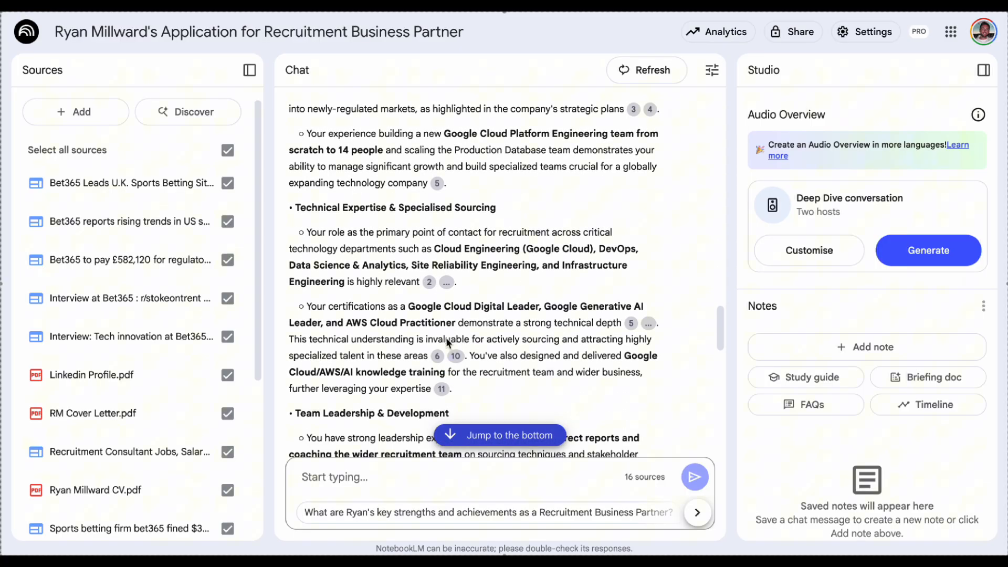
{"action": "mouse_move", "coordinate": [511, 328]}
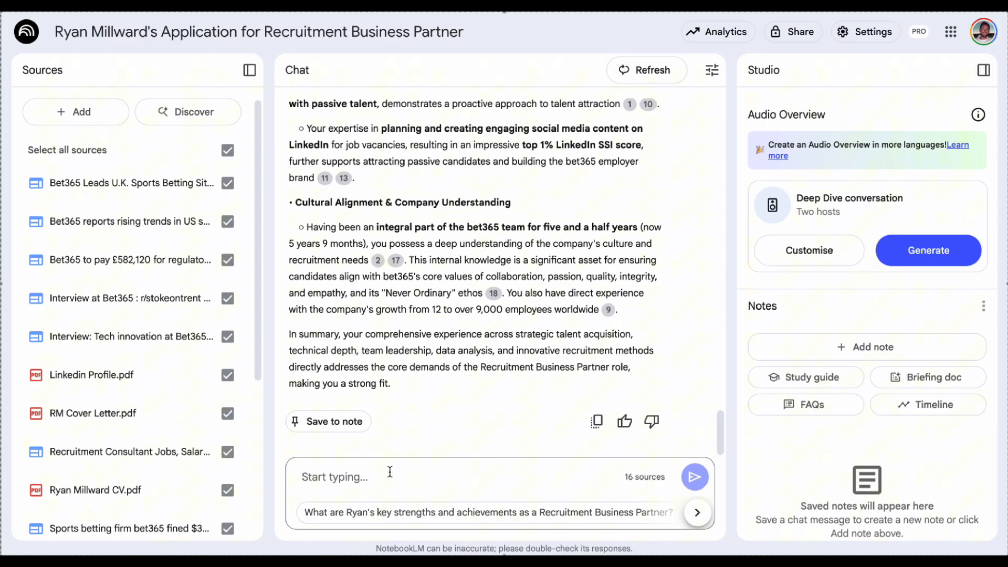
{"action": "type", "text": "Generate an interview document to help me prepare. Include how my experience aligns to this role, key areas for me to consider and potential questions for me to ask the"}
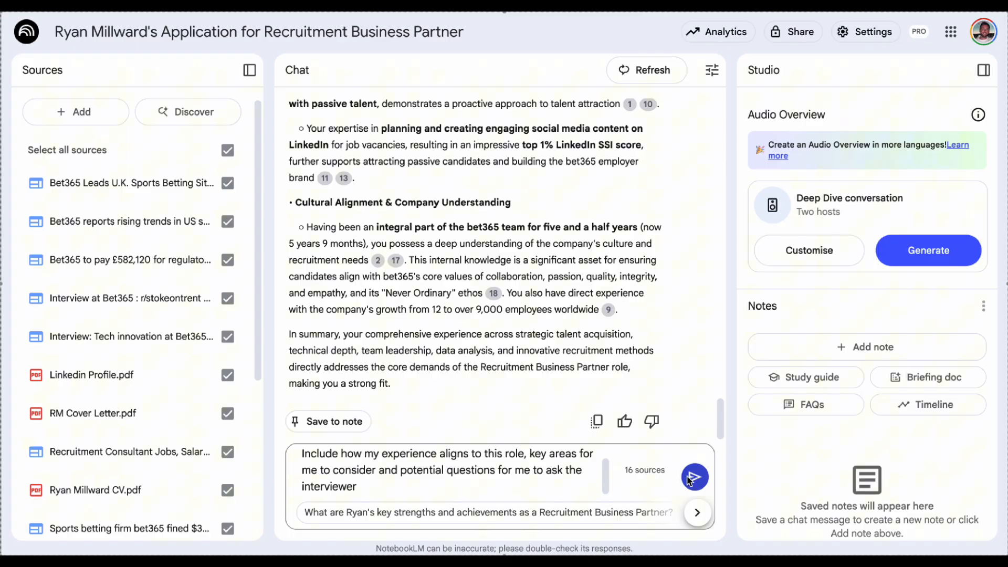
Submit the request for an interview preparation document covering alignment, focus areas and interviewer questions.
{"action": "left_click", "coordinate": [693, 476]}
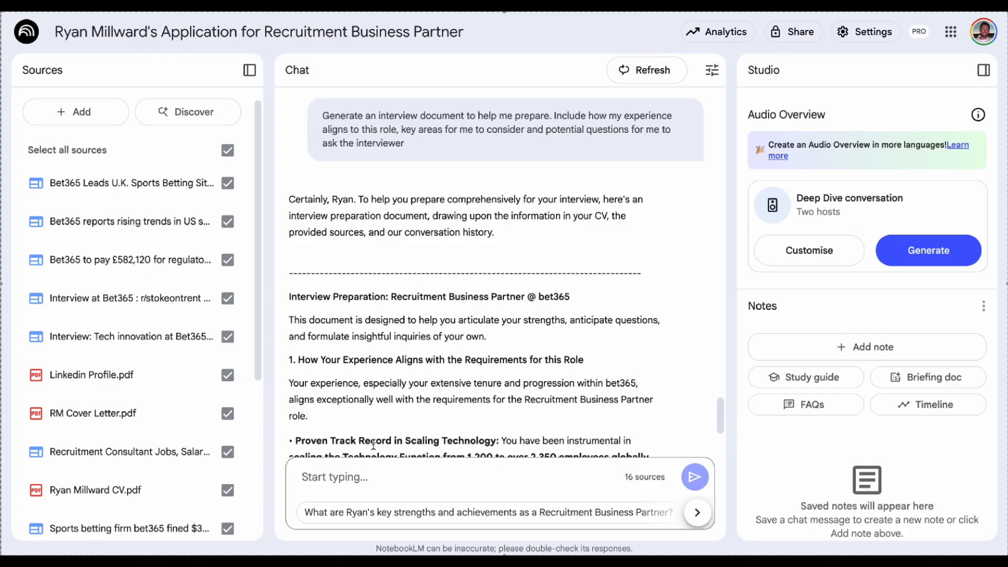
Read through the interview preparation document down to the questions to ask the interviewer.
{"action": "scroll", "scroll_direction": "down", "scroll_amount": 3}
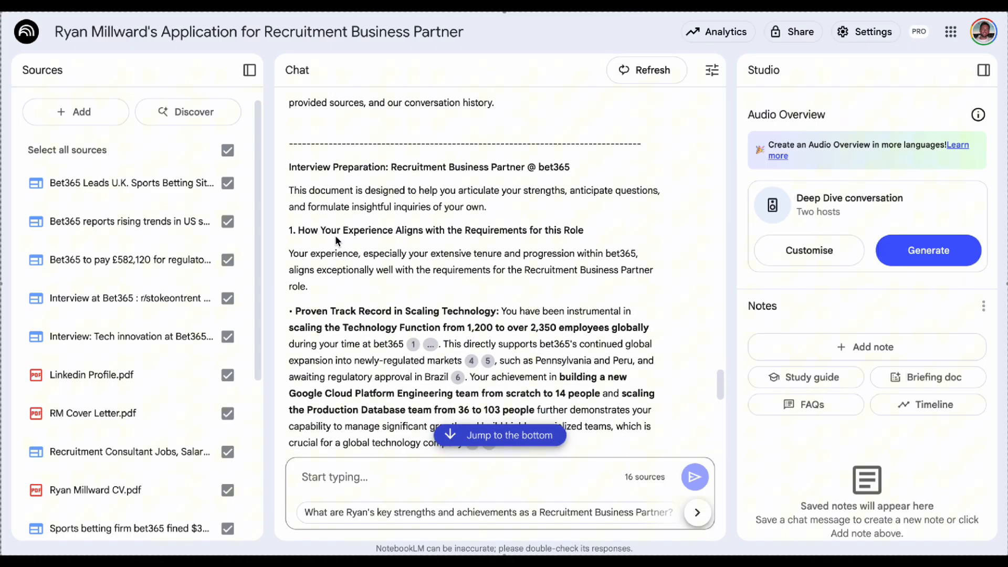
{"action": "scroll", "scroll_direction": "down", "scroll_amount": 3}
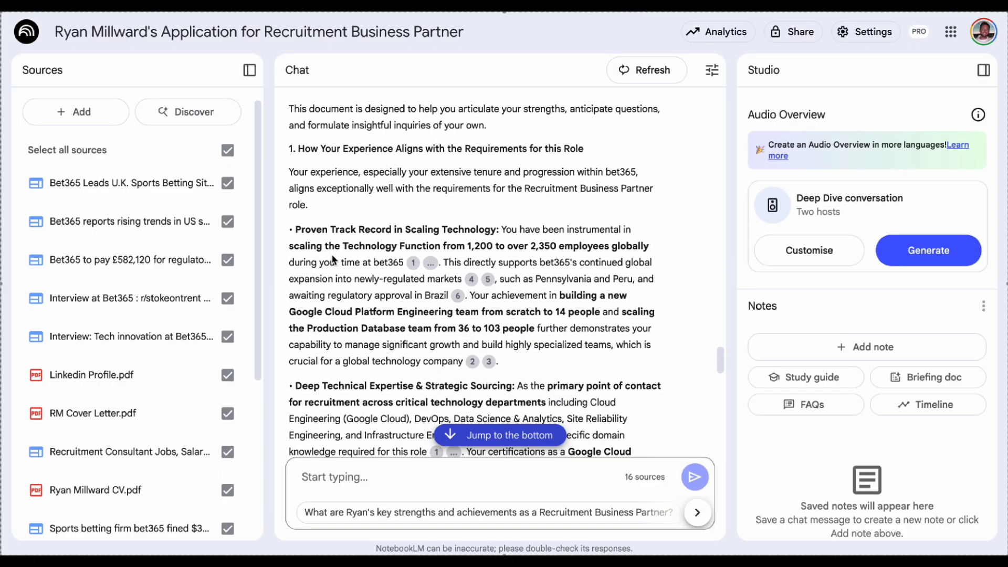
{"action": "scroll", "scroll_direction": "down", "scroll_amount": 3}
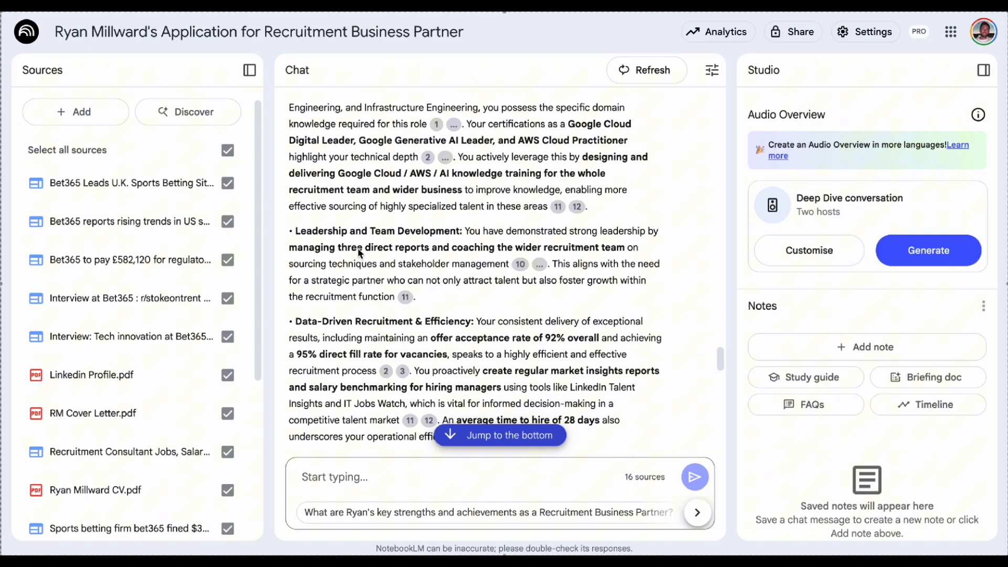
{"action": "scroll", "scroll_direction": "down", "scroll_amount": 3}
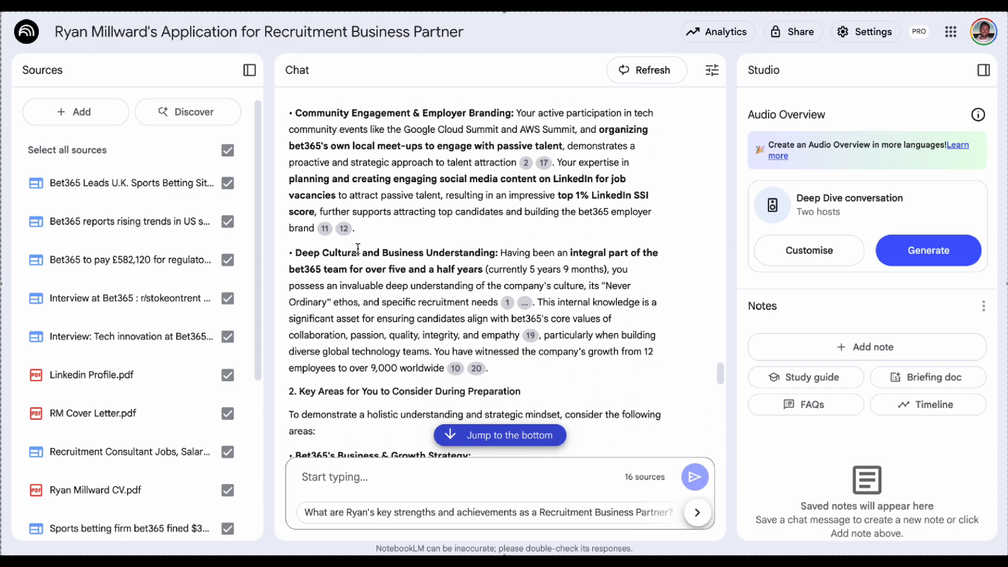
{"action": "scroll", "scroll_direction": "down", "scroll_amount": 3}
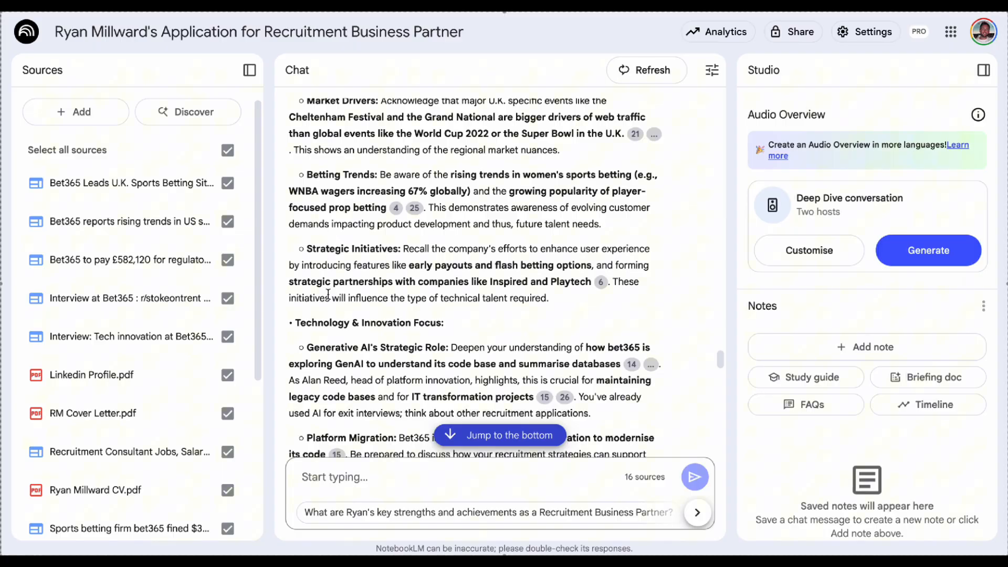
{"action": "scroll", "scroll_direction": "down", "scroll_amount": 3}
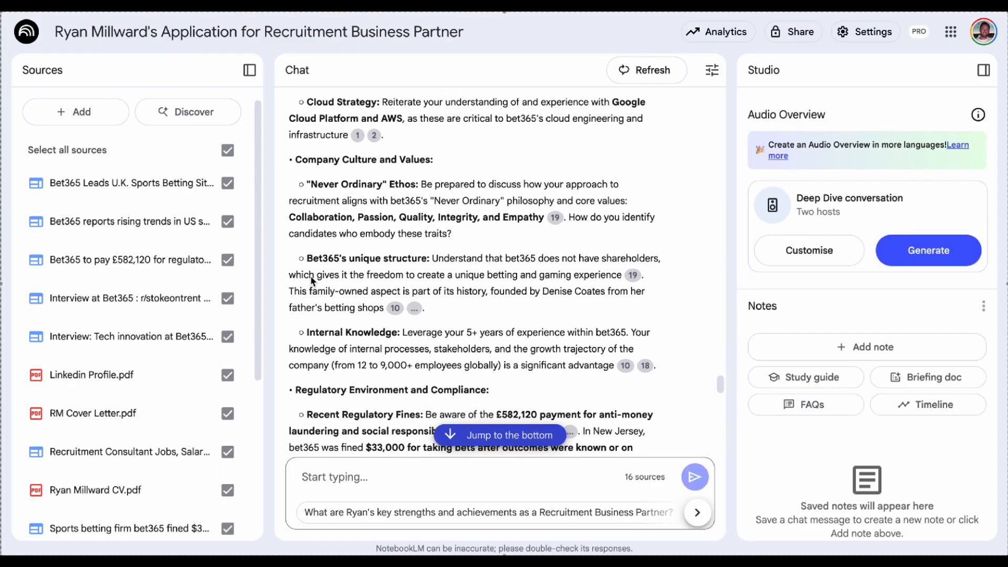
{"action": "scroll", "scroll_direction": "down", "scroll_amount": 3}
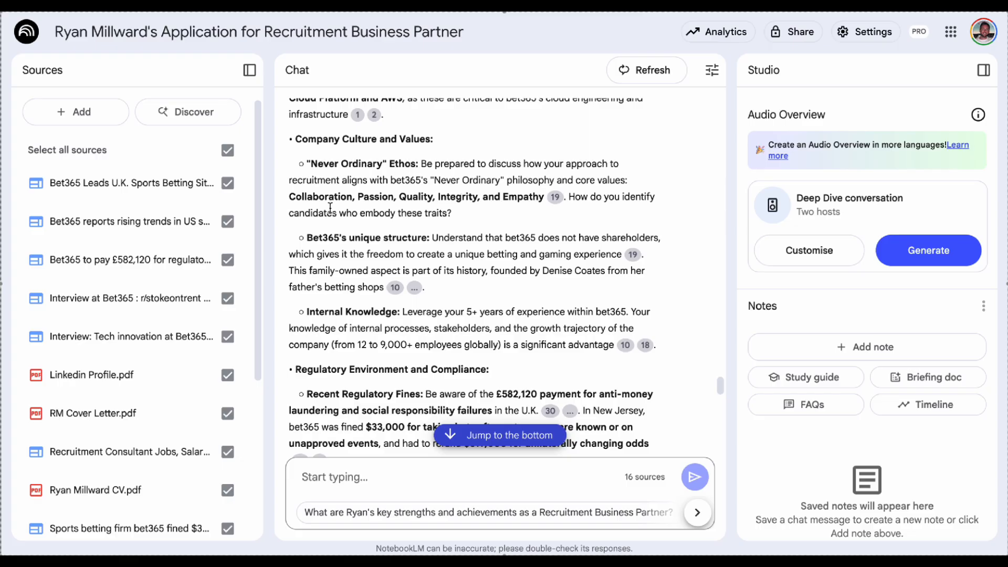
{"action": "mouse_move", "coordinate": [508, 214]}
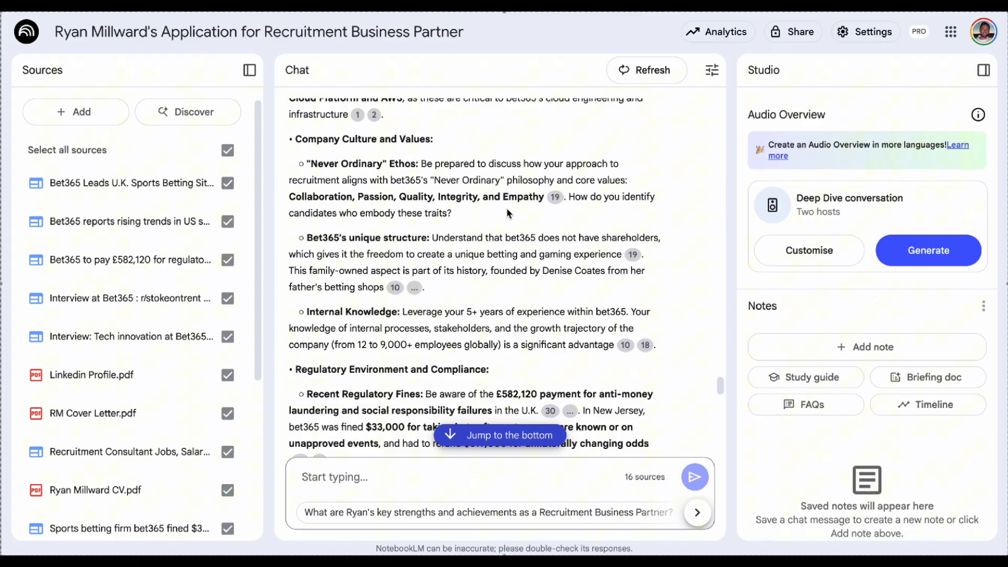
Create a saved FAQ note about bet365's market position from the Studio panel.
{"action": "left_click", "coordinate": [554, 197]}
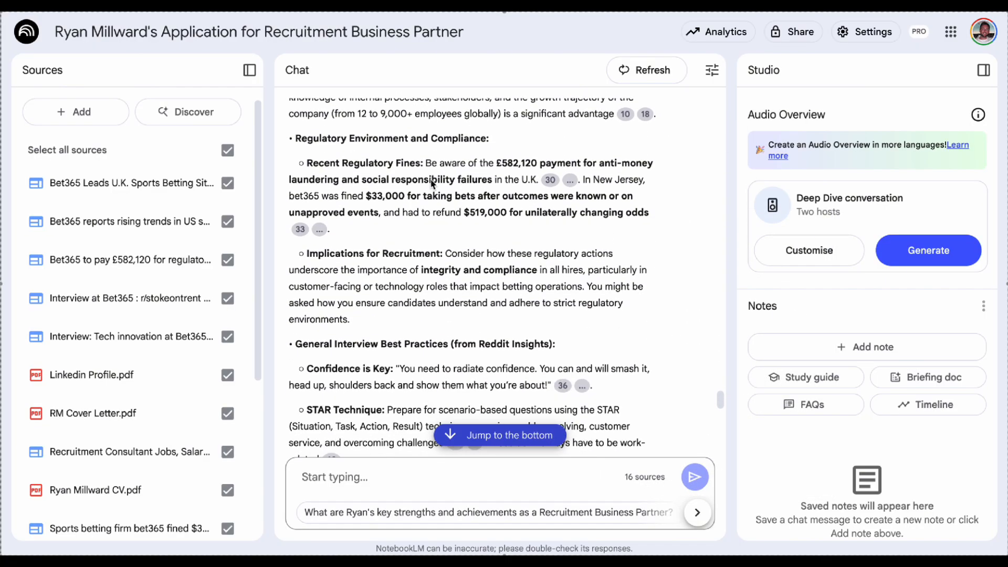
{"action": "scroll", "scroll_direction": "down", "scroll_amount": 3}
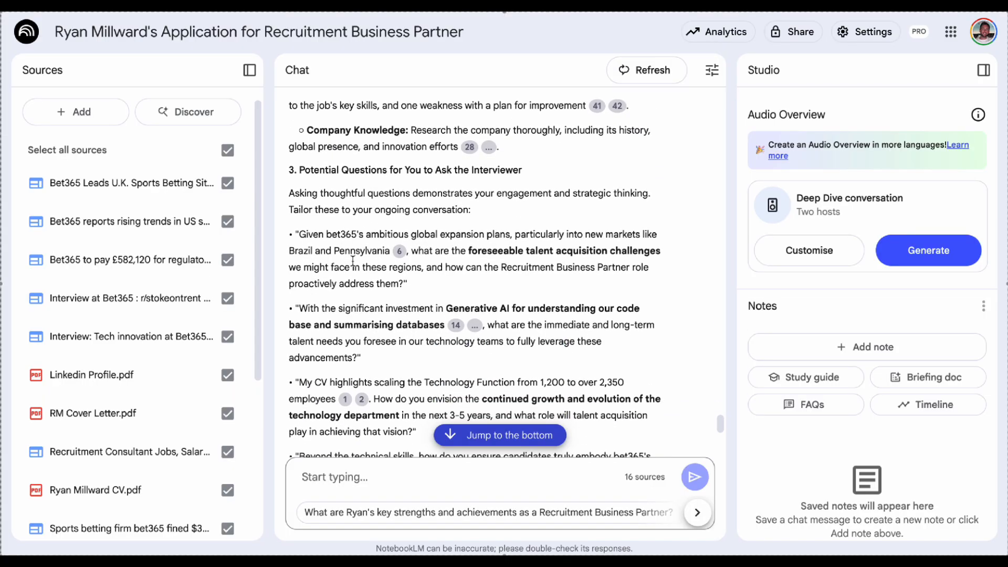
{"action": "mouse_move", "coordinate": [591, 198]}
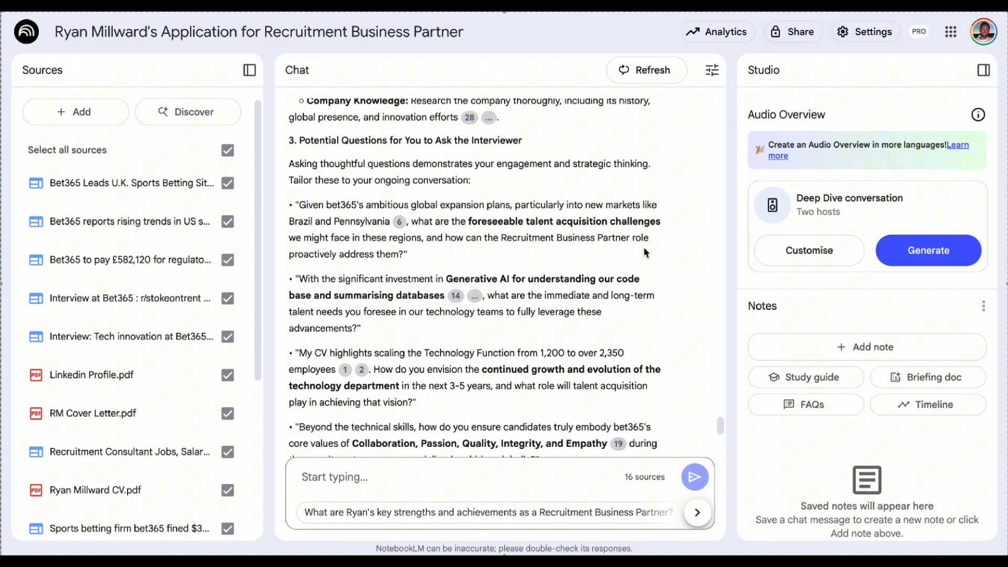
{"action": "scroll", "scroll_direction": "down", "scroll_amount": 3}
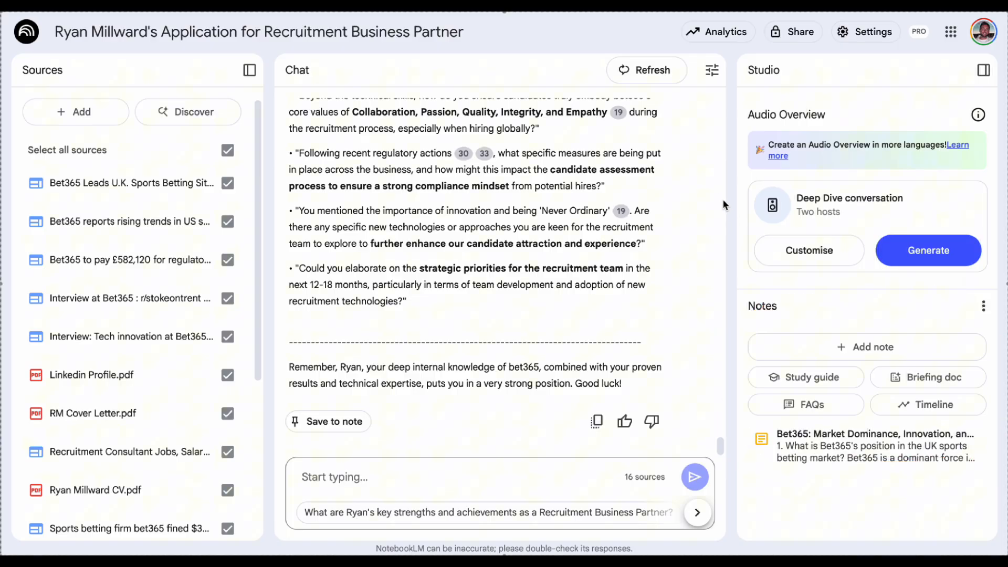
{"action": "mouse_move", "coordinate": [866, 348]}
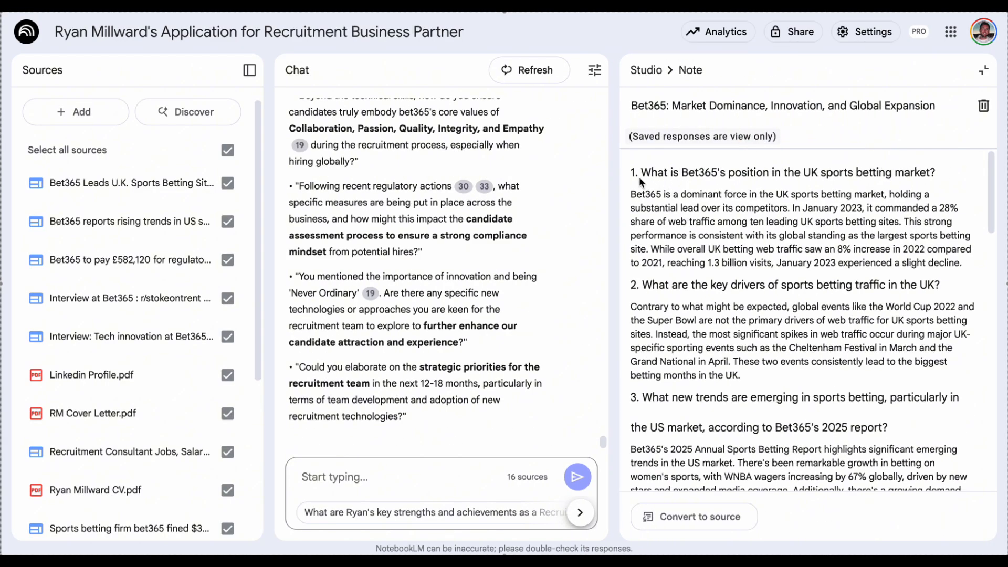
{"action": "mouse_move", "coordinate": [720, 167]}
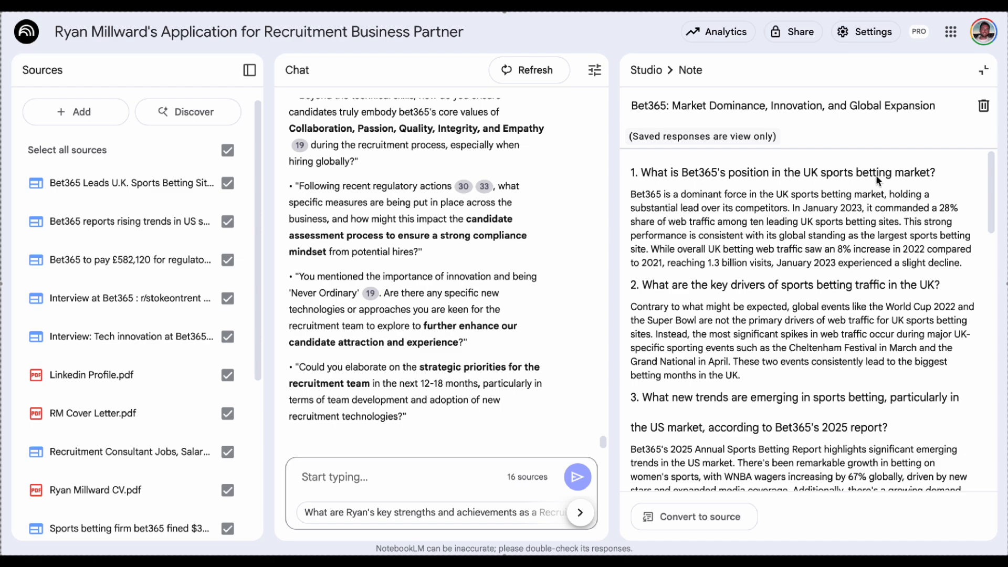
Scroll through the Bet365 FAQ note's questions on market position, trends, regulation and AI.
{"action": "scroll", "scroll_direction": "down", "scroll_amount": 3}
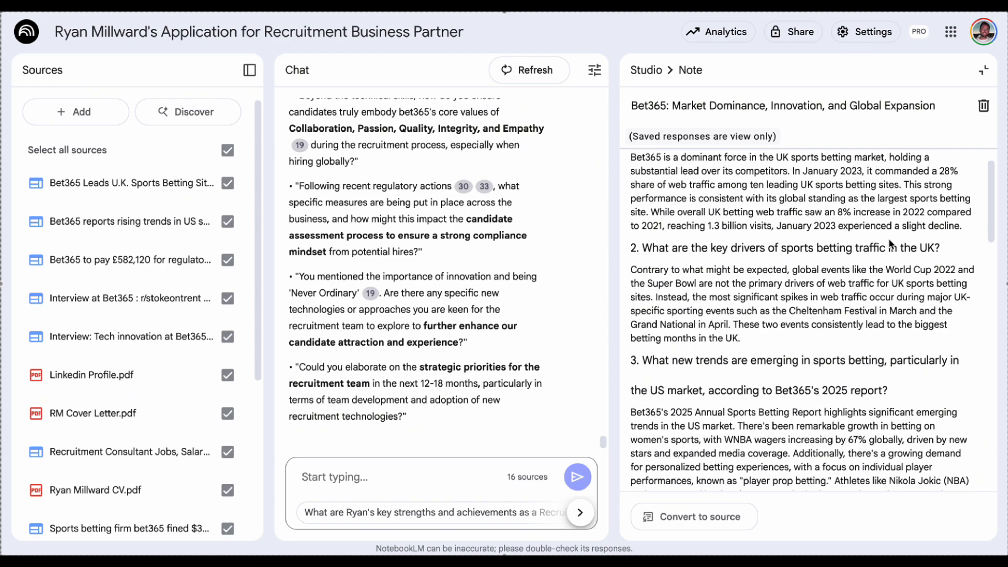
{"action": "scroll", "scroll_direction": "down", "scroll_amount": 3}
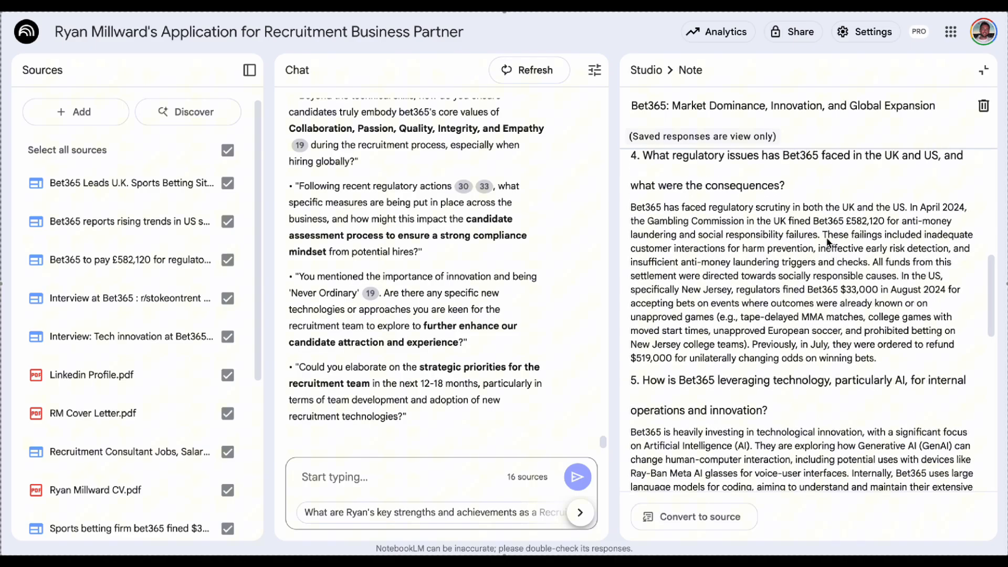
{"action": "scroll", "scroll_direction": "down", "scroll_amount": 3}
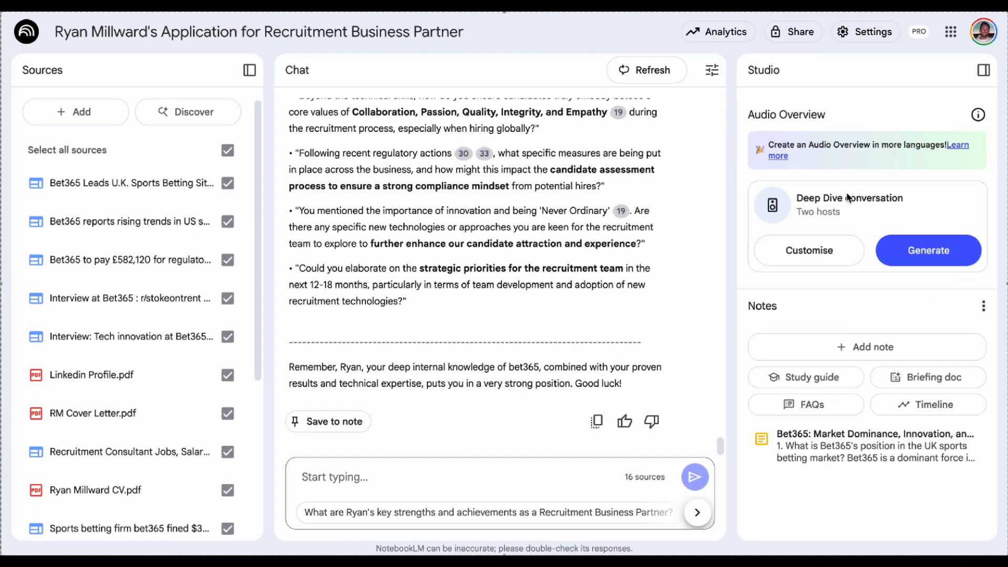
{"action": "mouse_move", "coordinate": [858, 202]}
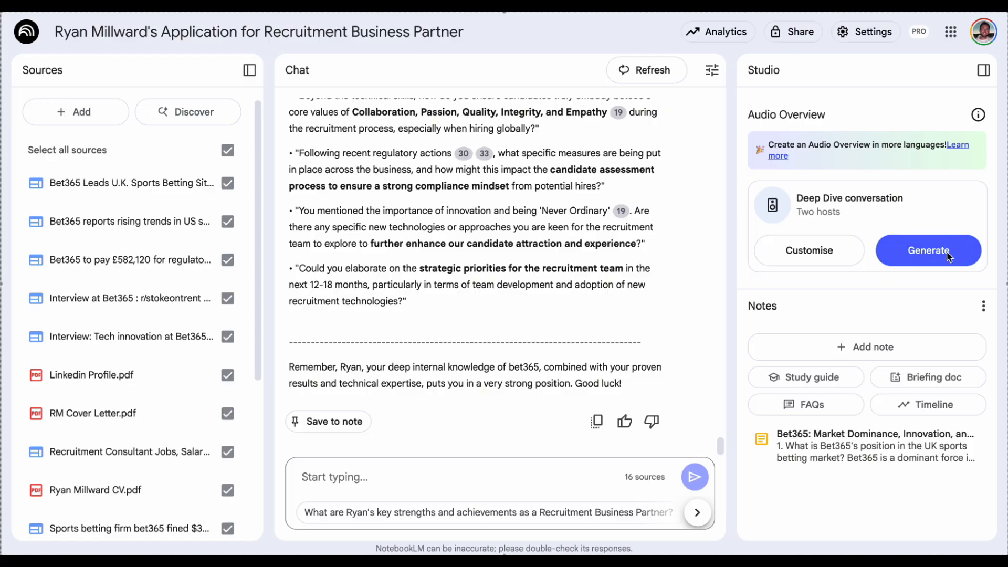
{"action": "mouse_move", "coordinate": [945, 257]}
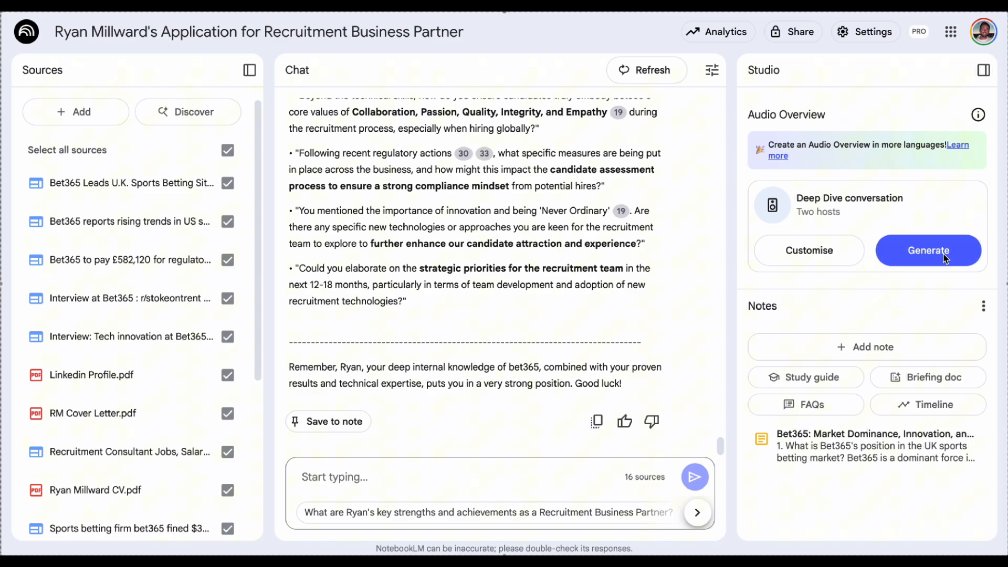
{"action": "mouse_move", "coordinate": [744, 212]}
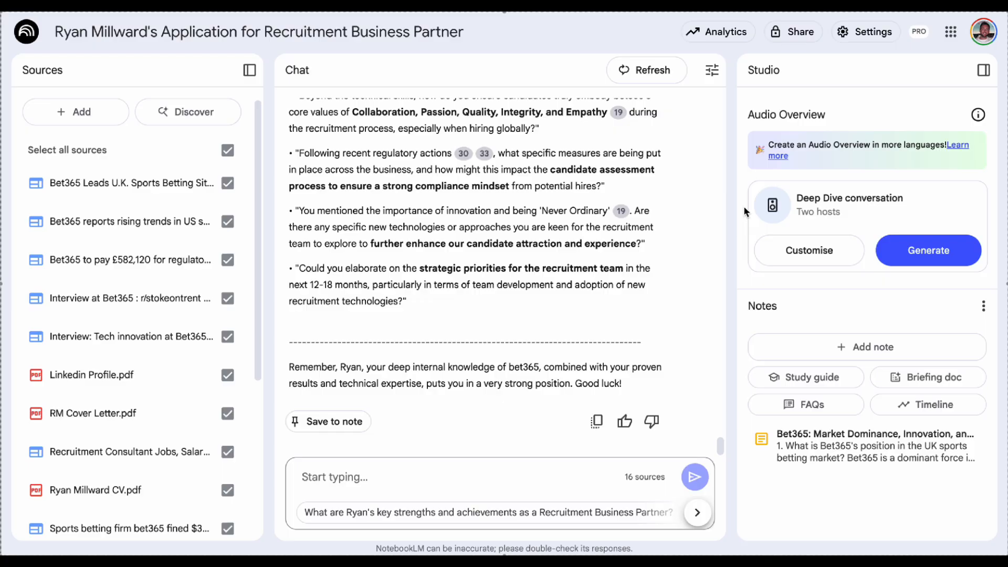
{"action": "mouse_move", "coordinate": [892, 202]}
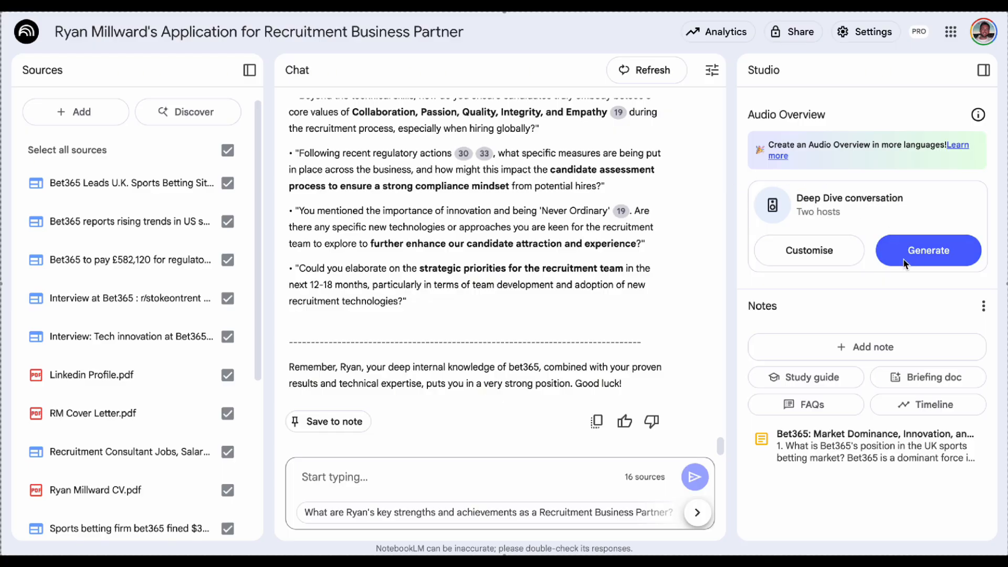
{"action": "mouse_move", "coordinate": [900, 258]}
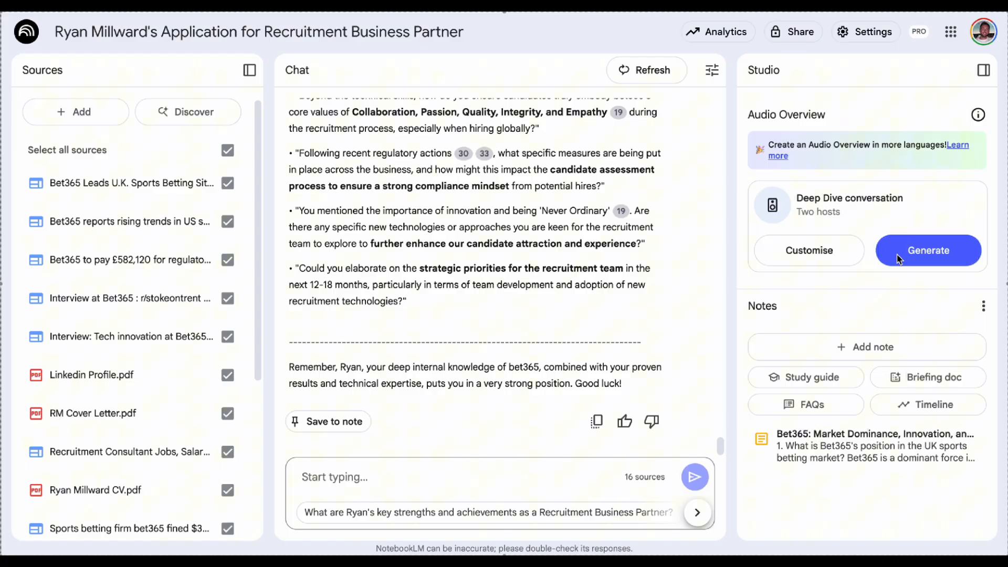